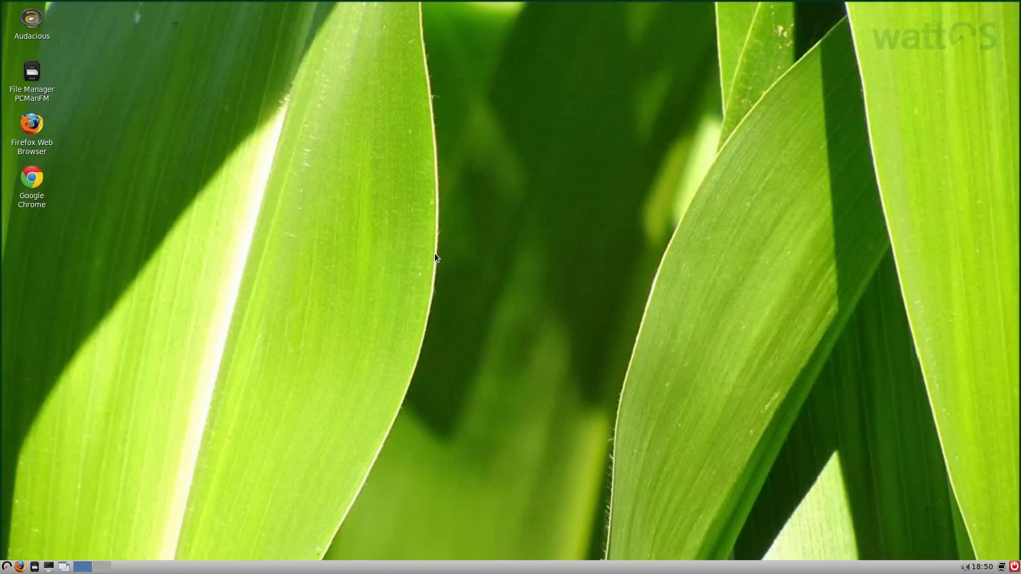
pyautogui.moveTo(217, 189)
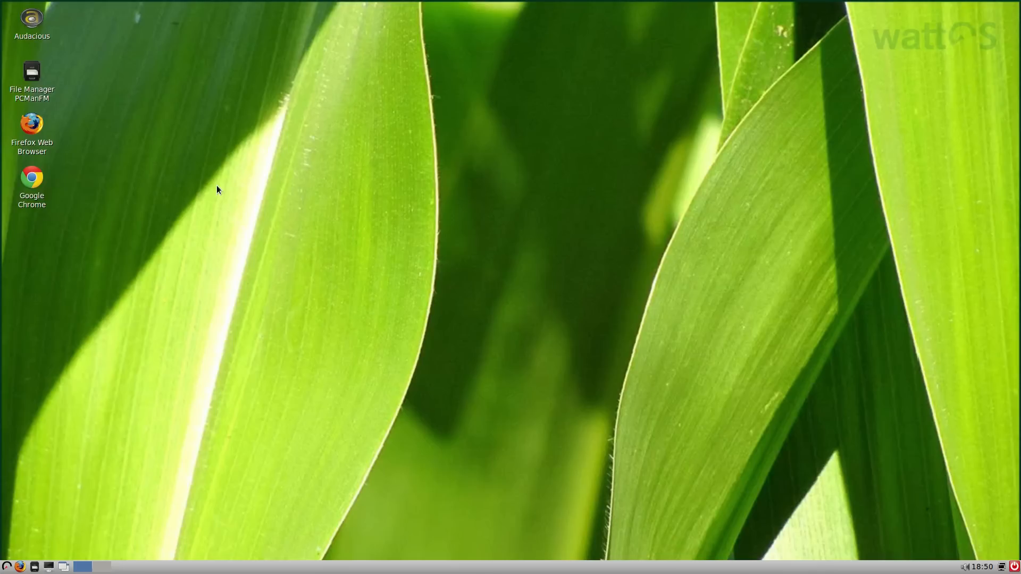
pyautogui.moveTo(39, 184)
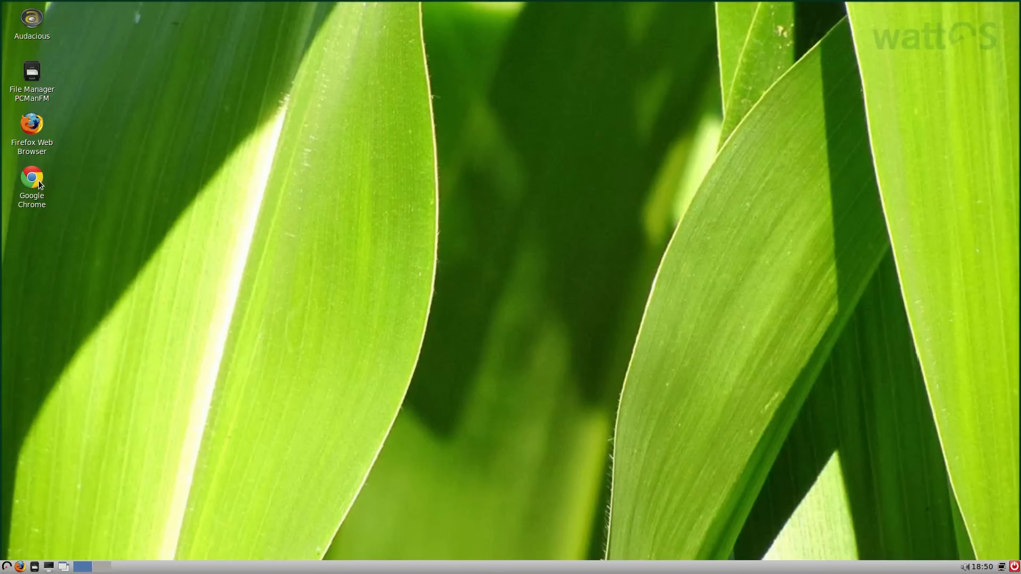
pyautogui.moveTo(32, 177)
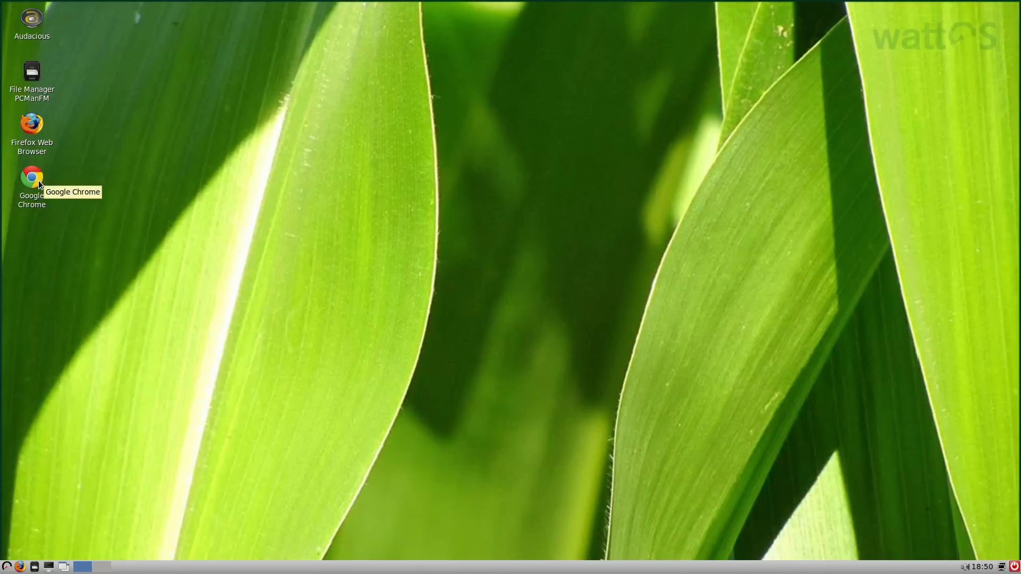
pyautogui.moveTo(116, 115)
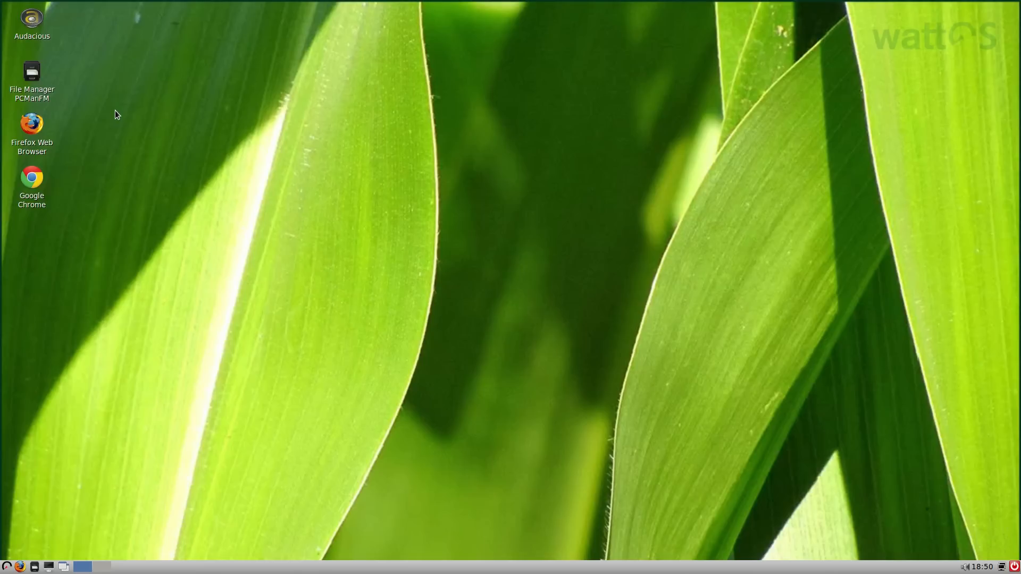
pyautogui.moveTo(88, 43)
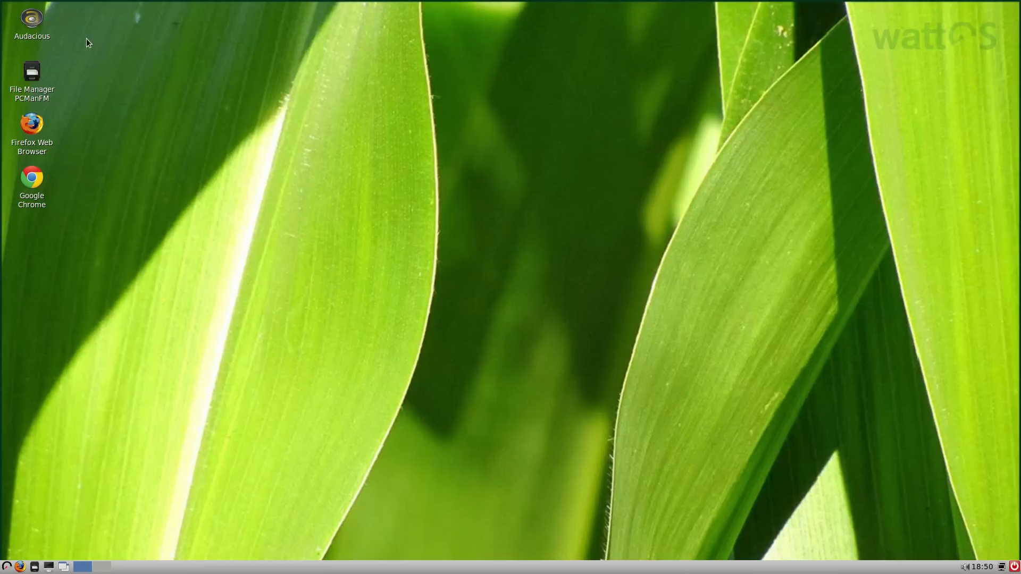
pyautogui.moveTo(106, 135)
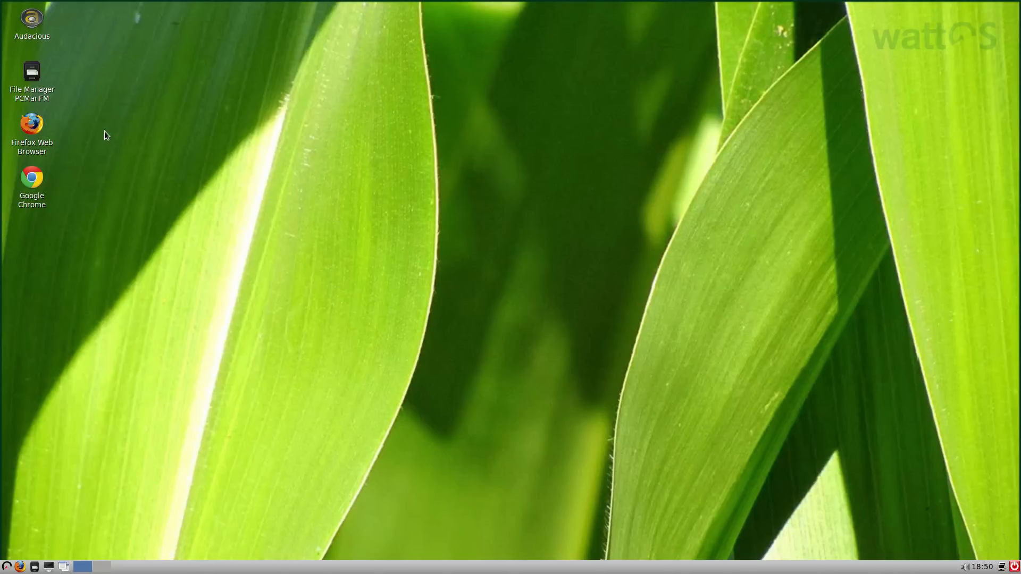
pyautogui.moveTo(77, 392)
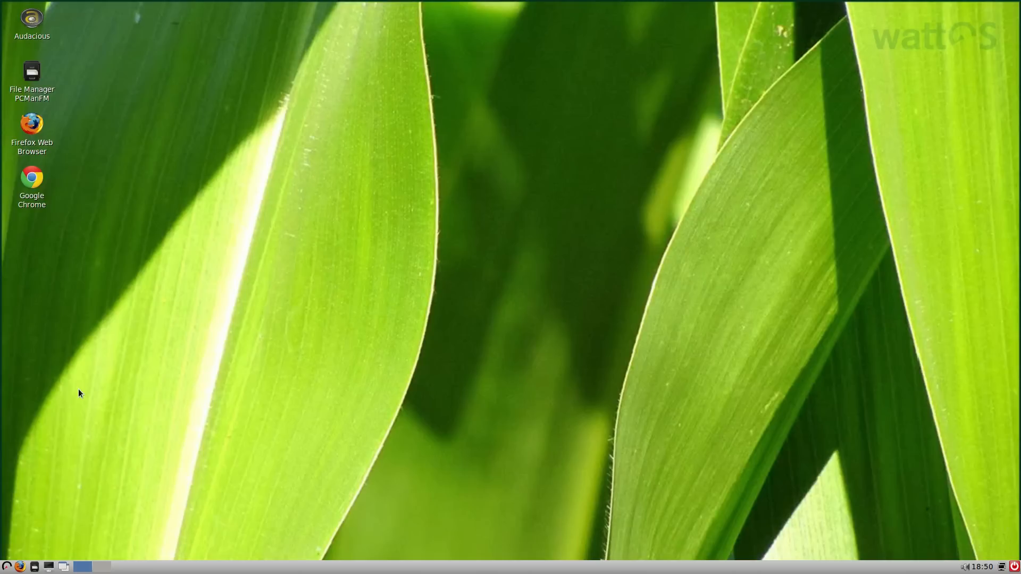
pyautogui.moveTo(3, 409)
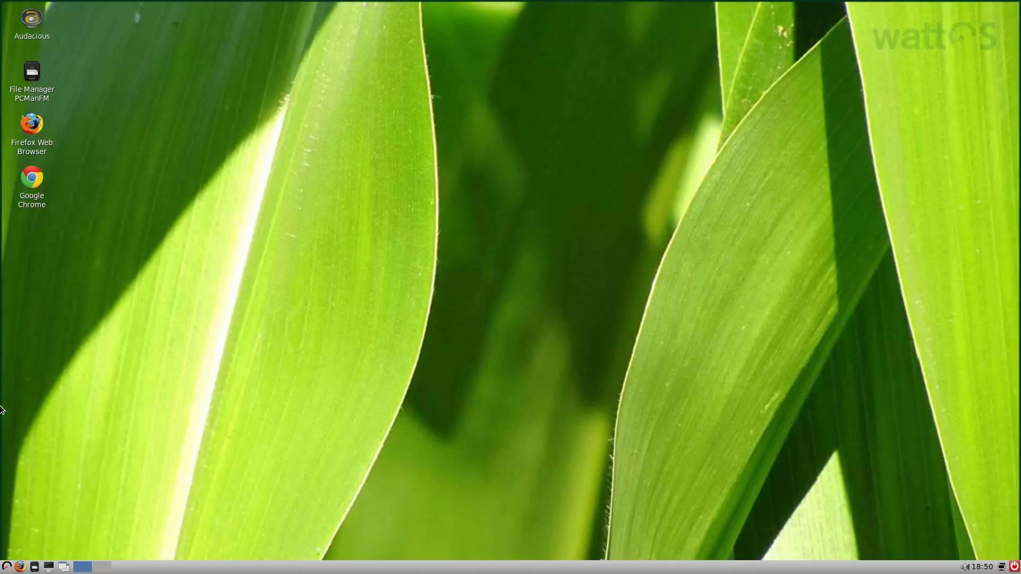
pyautogui.moveTo(612, 236)
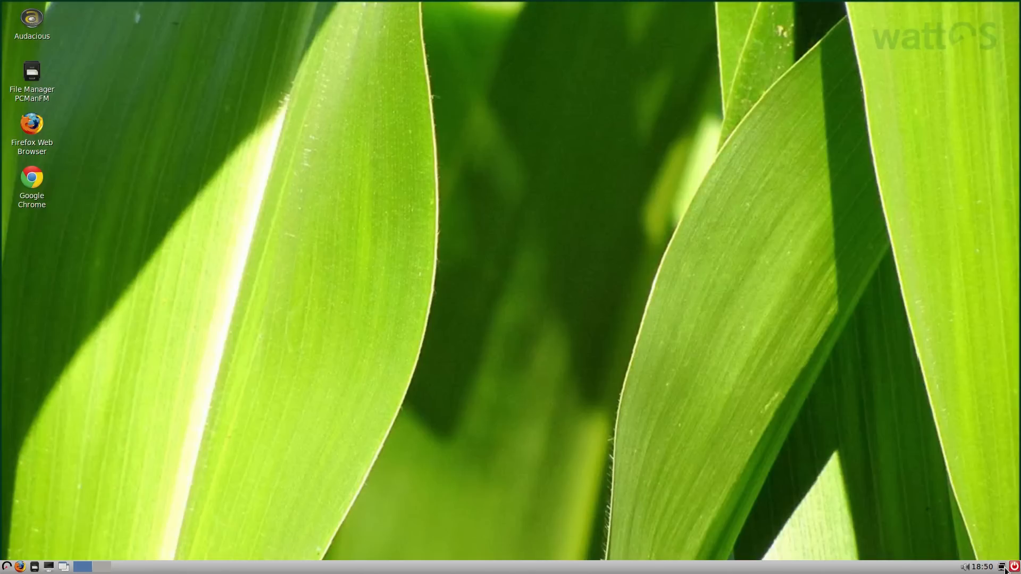
pyautogui.moveTo(803, 428)
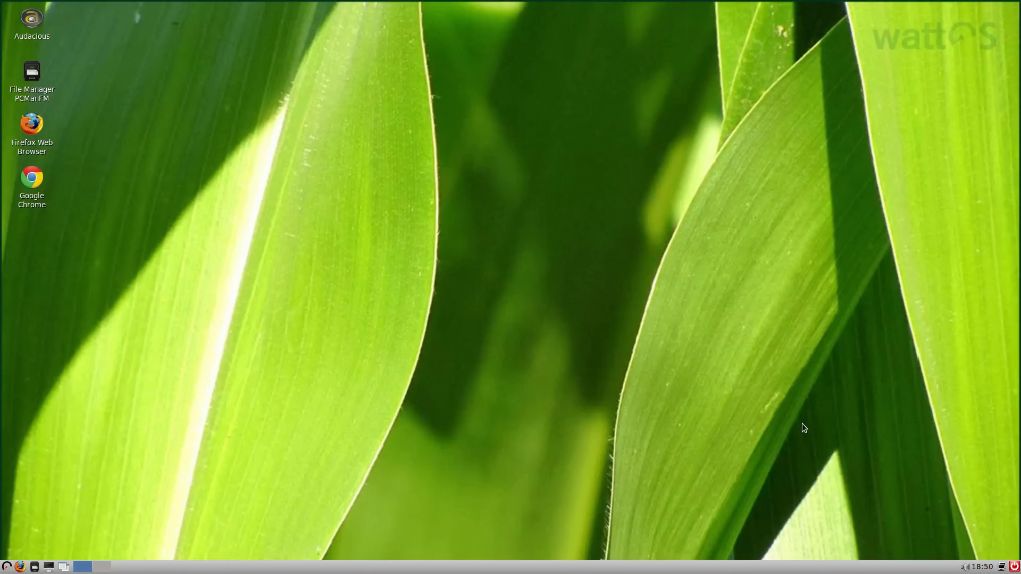
pyautogui.moveTo(96, 558)
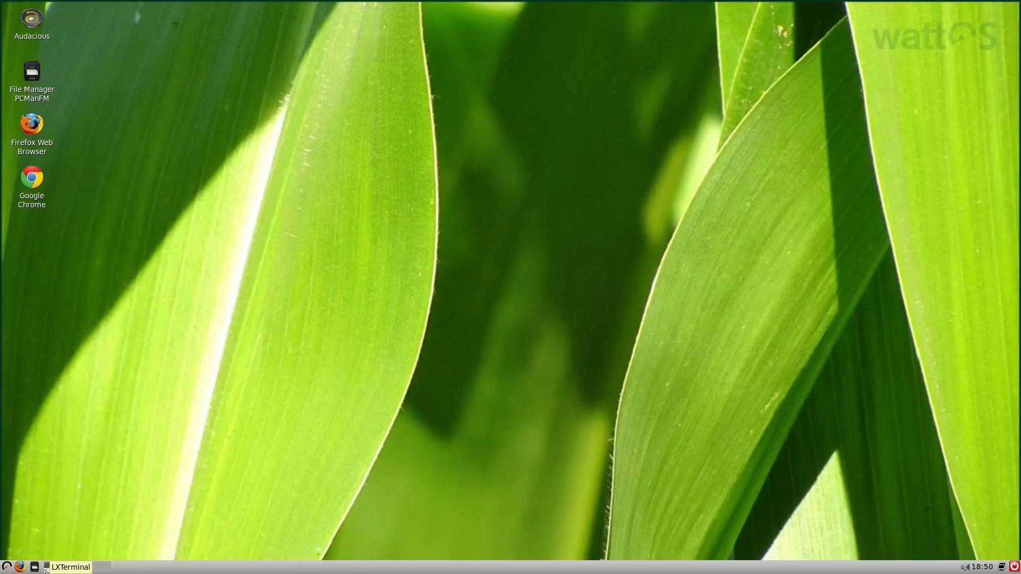
# Browse the applications menu categories, landing on the Accessories list
pyautogui.click(69, 567)
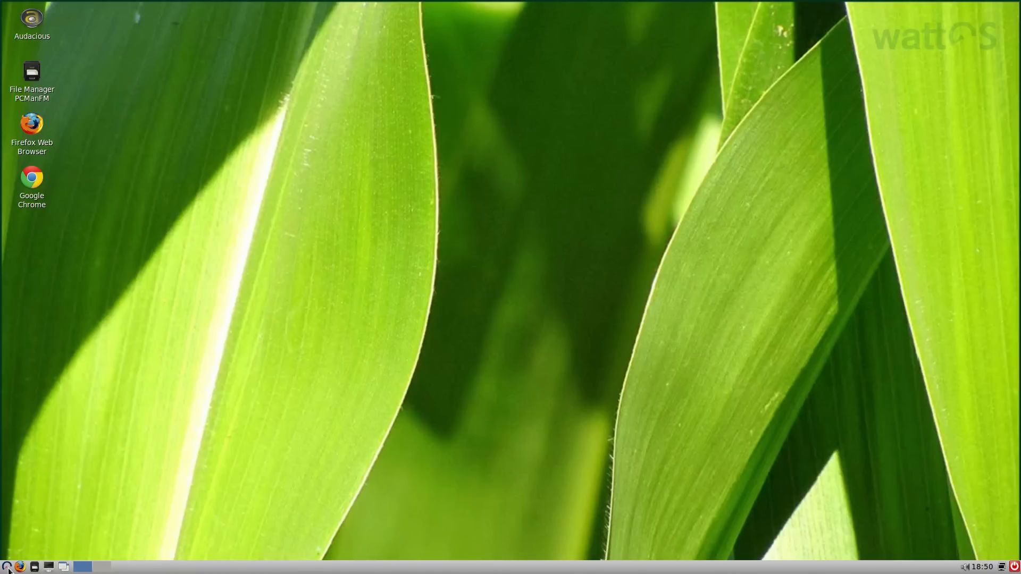
pyautogui.click(6, 566)
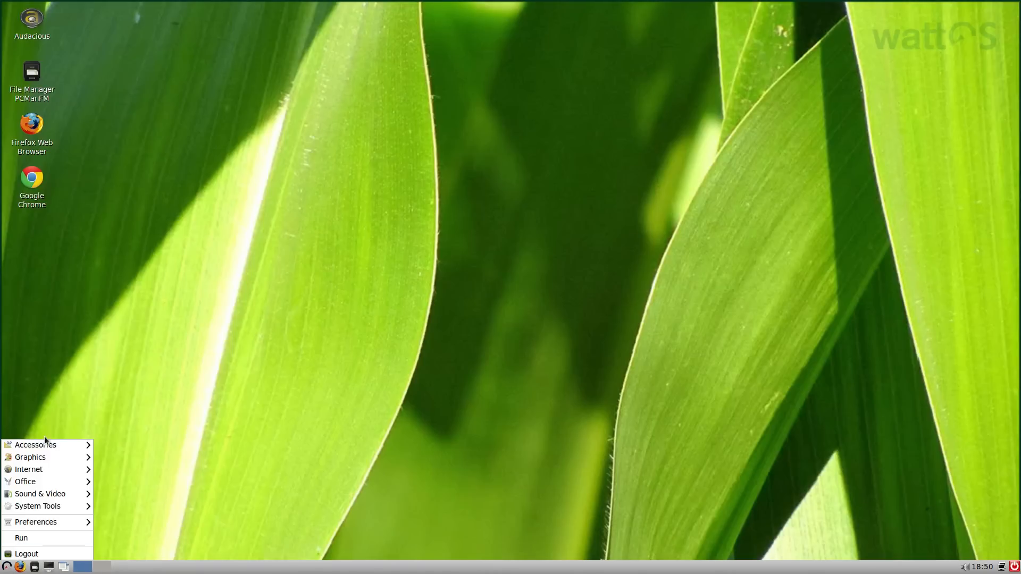
pyautogui.click(35, 445)
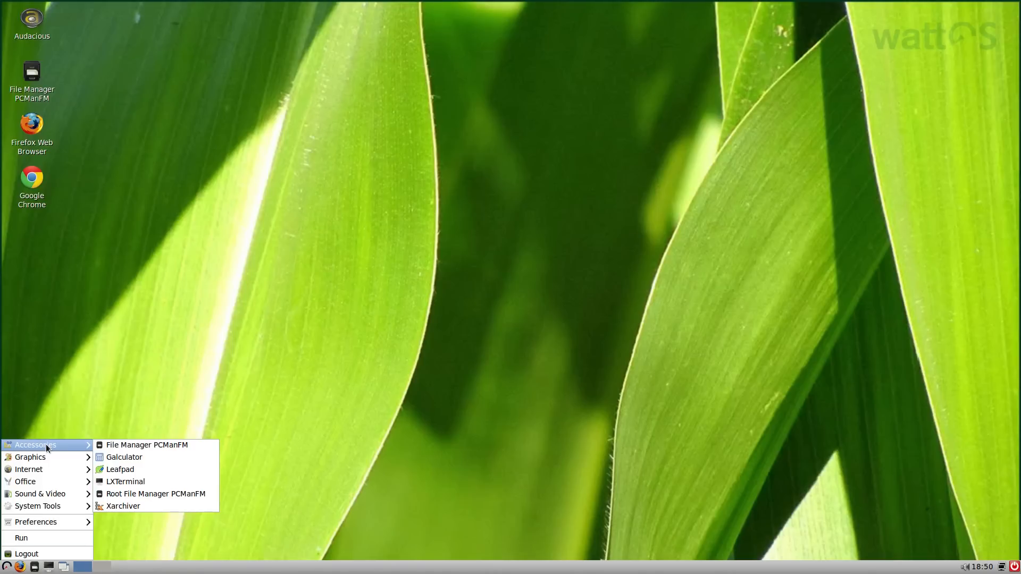
pyautogui.moveTo(147, 445)
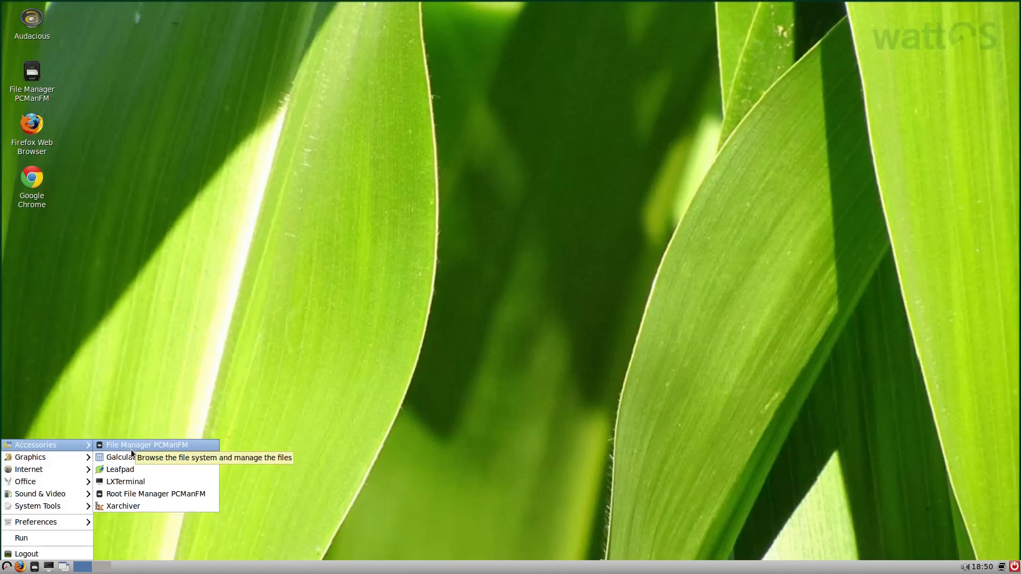
pyautogui.click(119, 457)
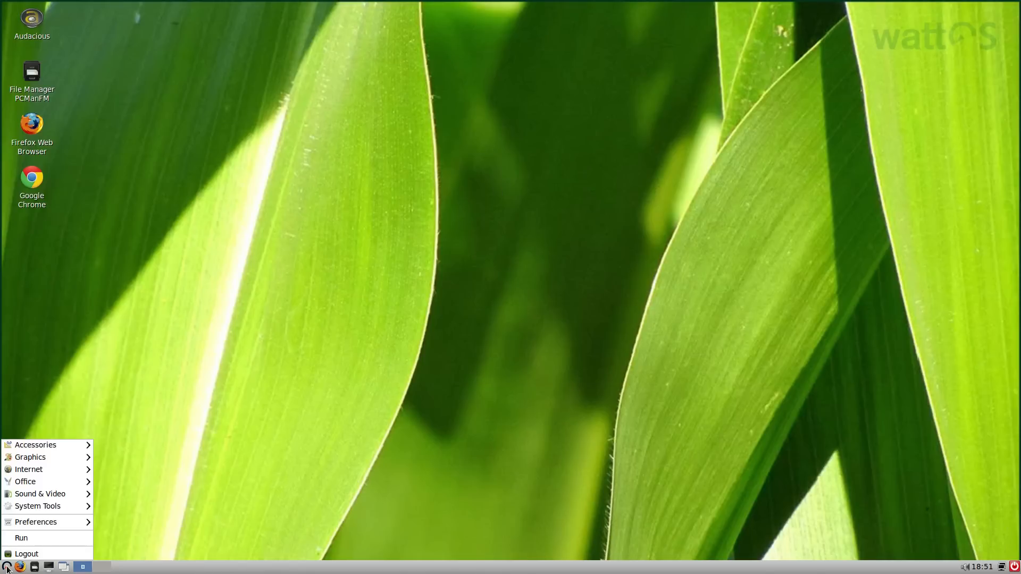
pyautogui.click(36, 444)
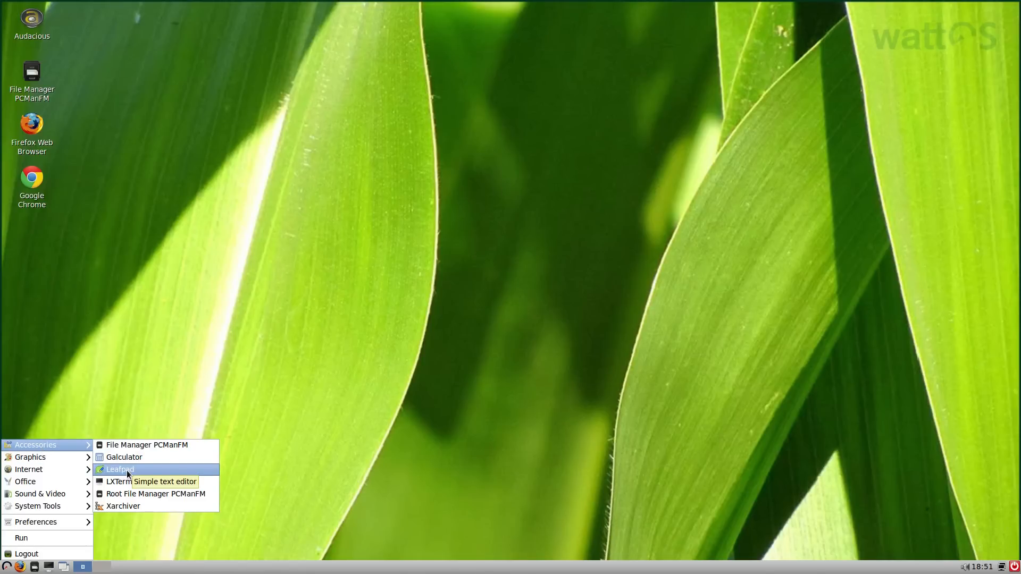
pyautogui.moveTo(123, 506)
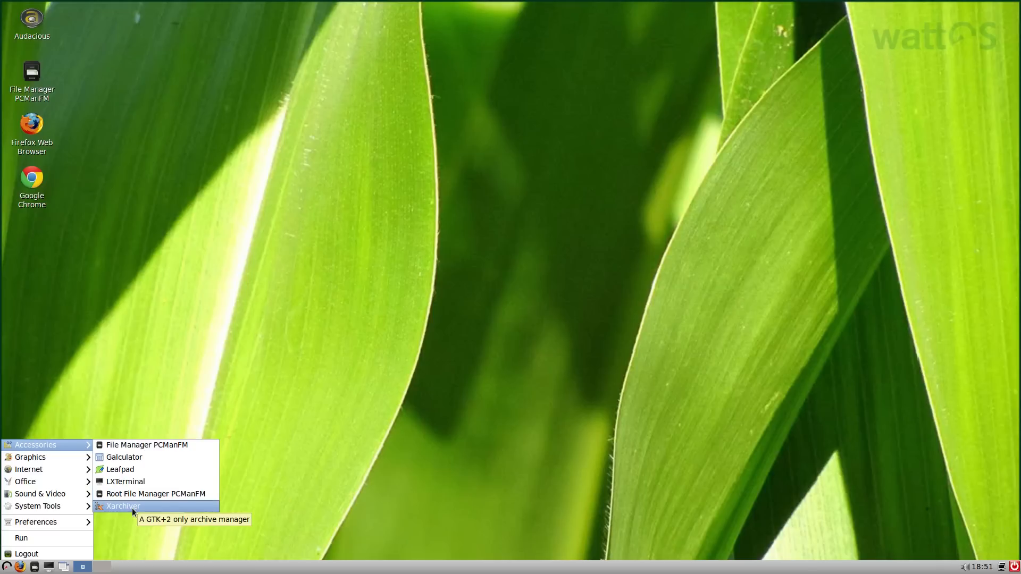
pyautogui.moveTo(83, 504)
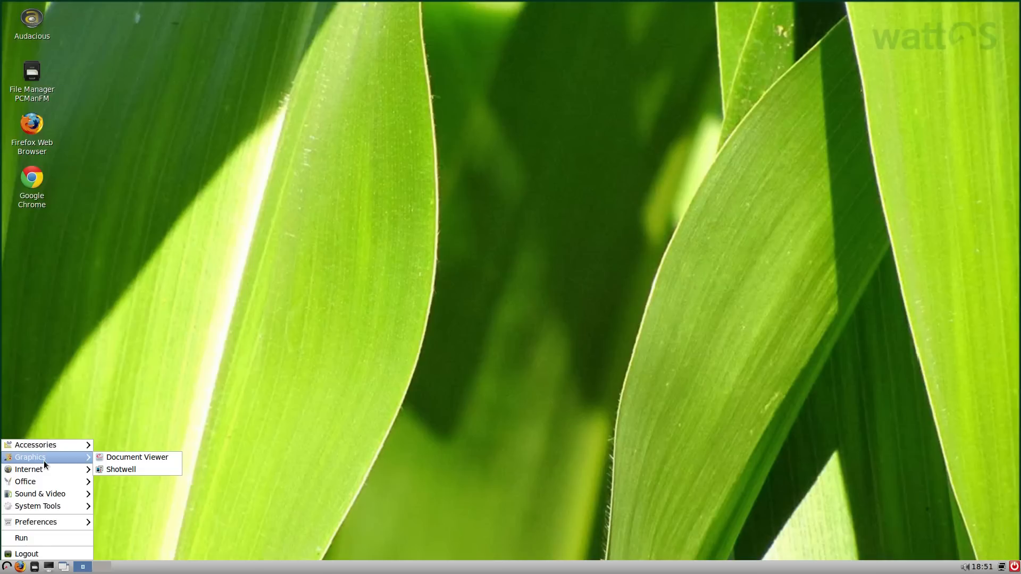
pyautogui.moveTo(27, 469)
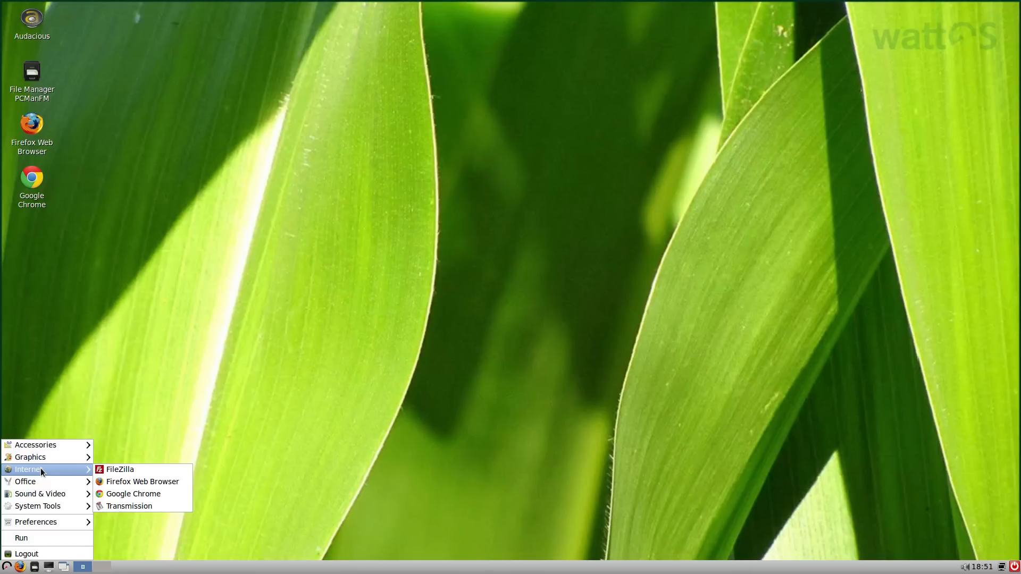
pyautogui.moveTo(26, 481)
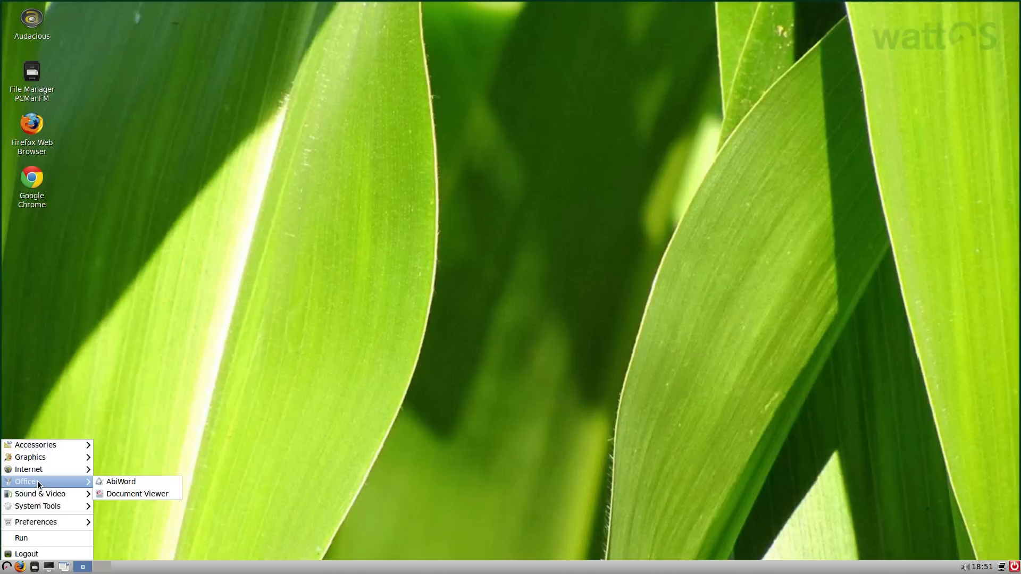
pyautogui.moveTo(120, 481)
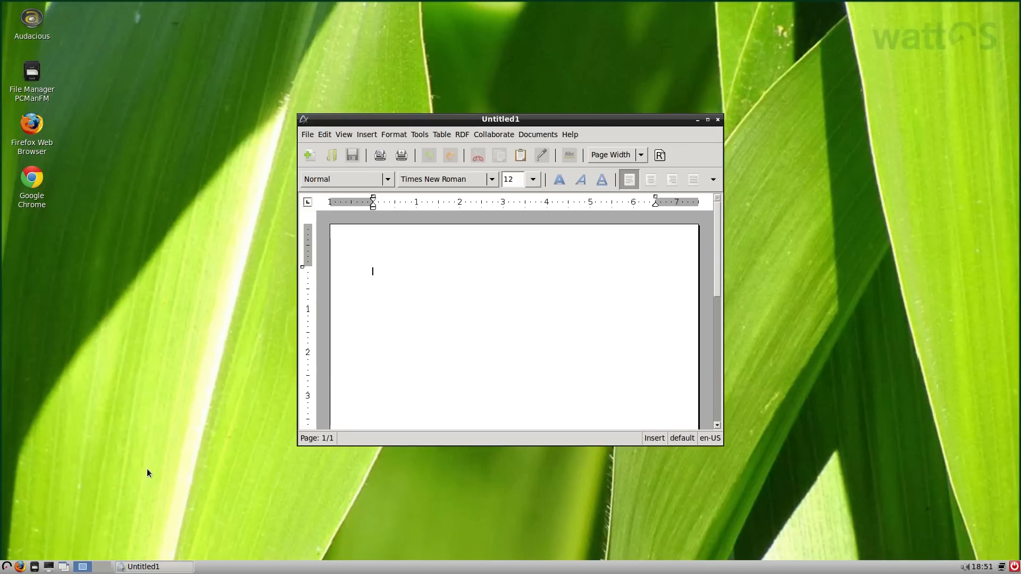
pyautogui.moveTo(572, 140)
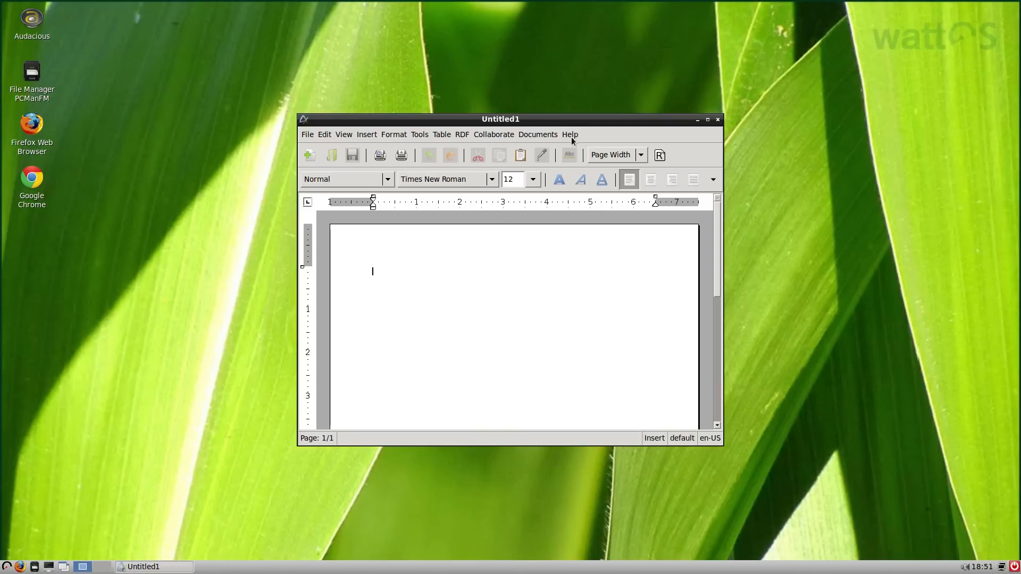
# Show AbiWord's About dialog from the Help menu, revealing version 3.0.0
pyautogui.click(569, 134)
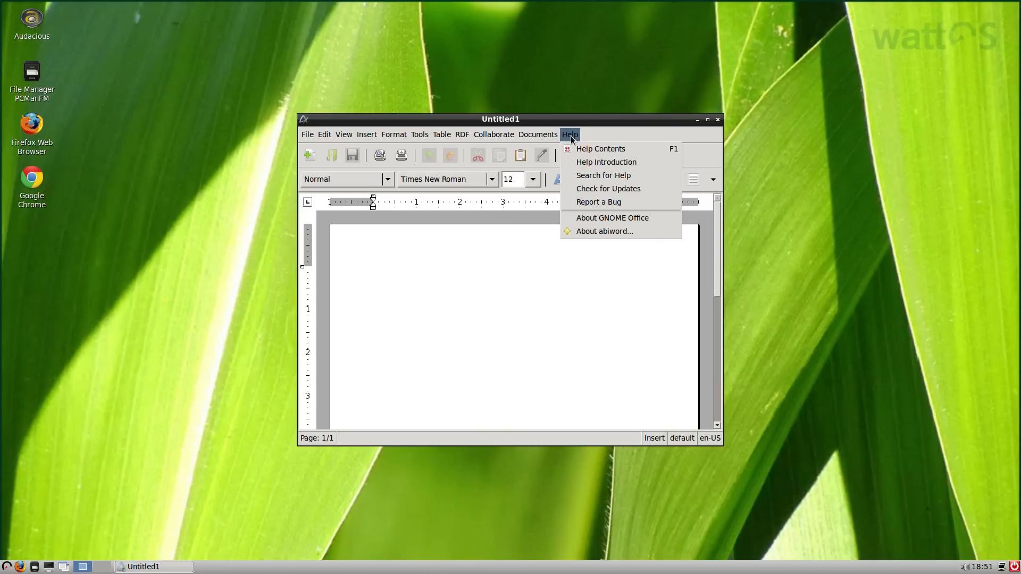
pyautogui.click(603, 230)
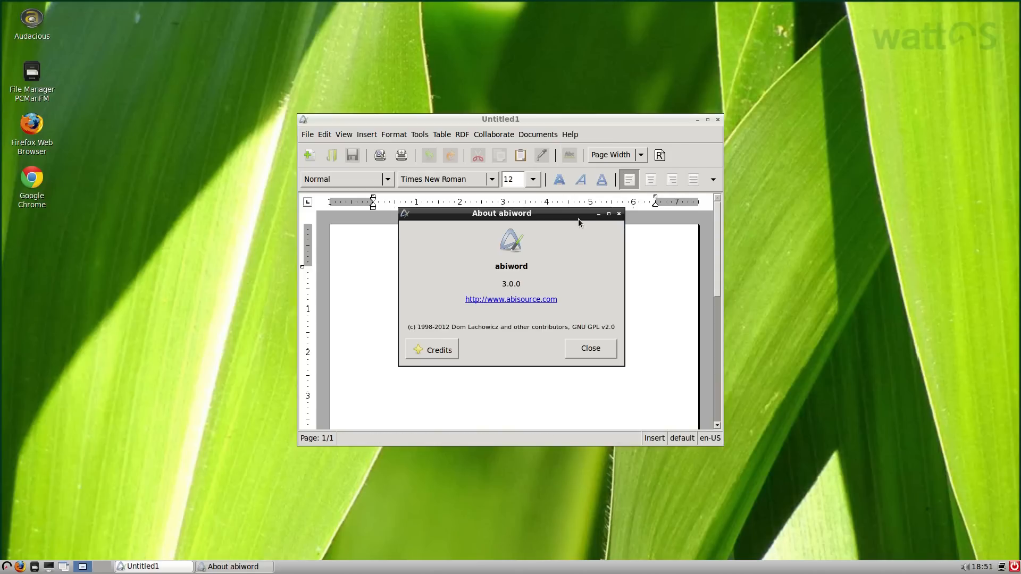
pyautogui.moveTo(589, 348)
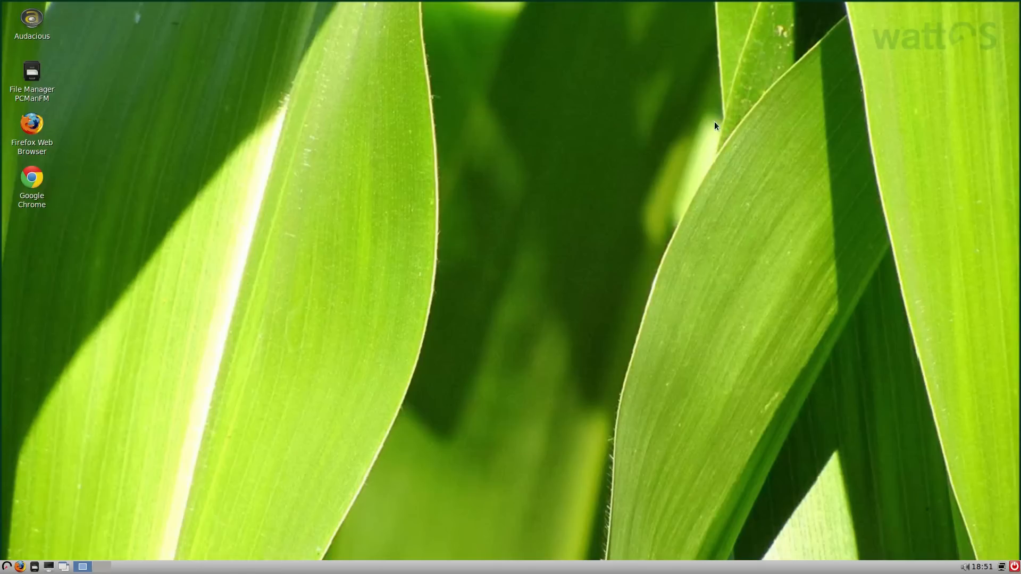
pyautogui.moveTo(176, 449)
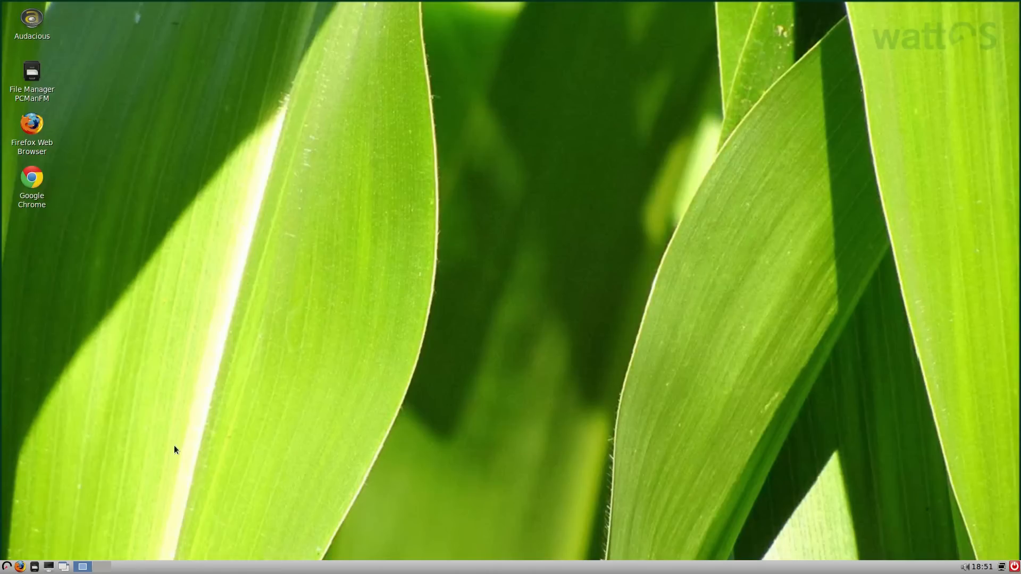
# Browse Sound & Video in the applications menu, then launch Task Manager from System Tools
pyautogui.click(7, 564)
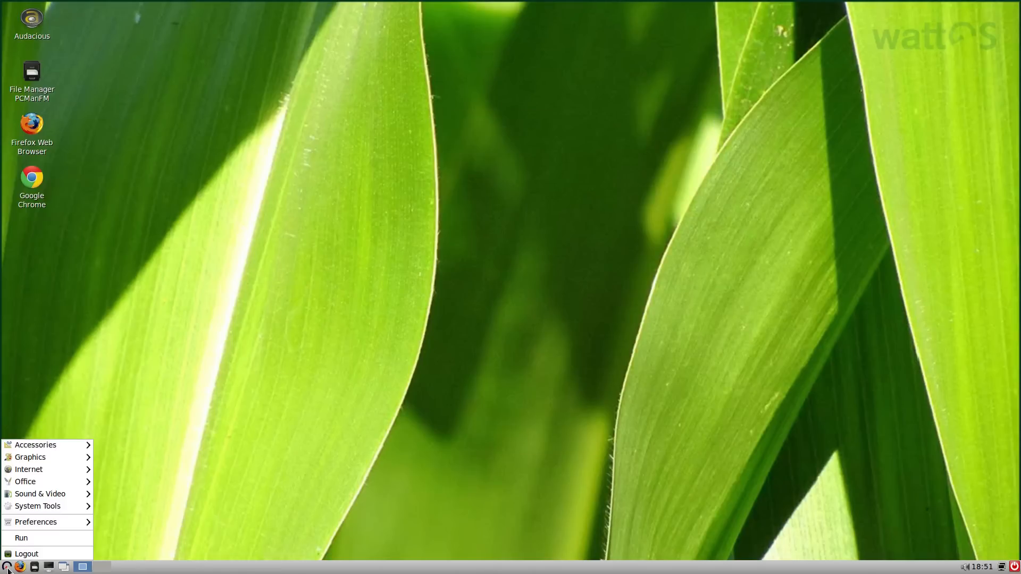
pyautogui.click(36, 521)
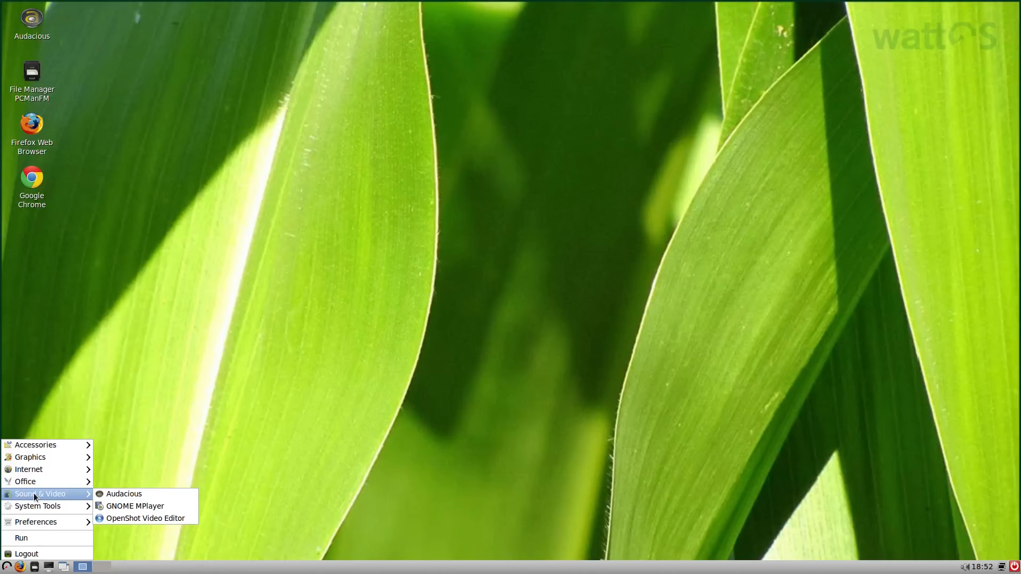
pyautogui.moveTo(38, 507)
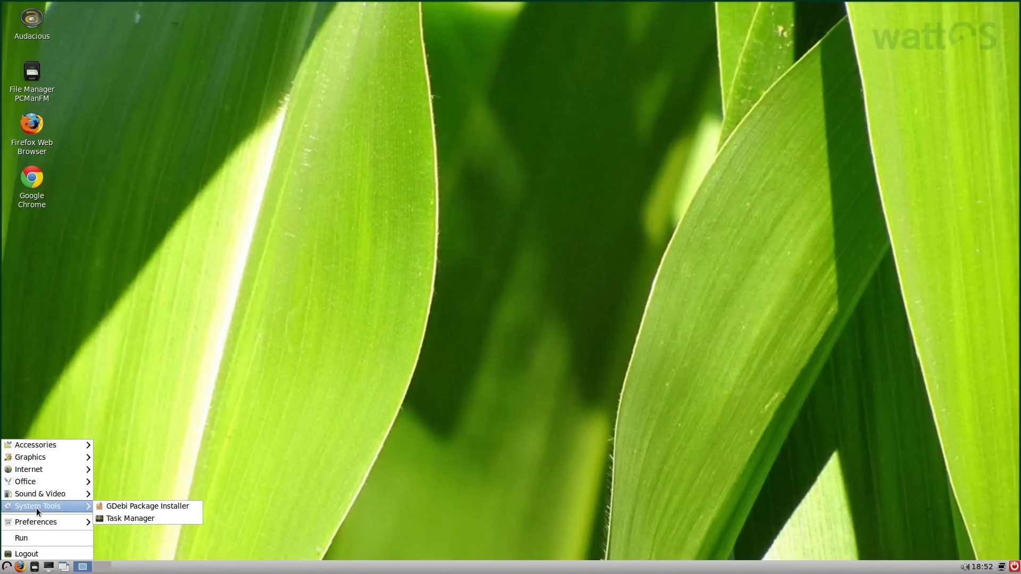
pyautogui.click(129, 518)
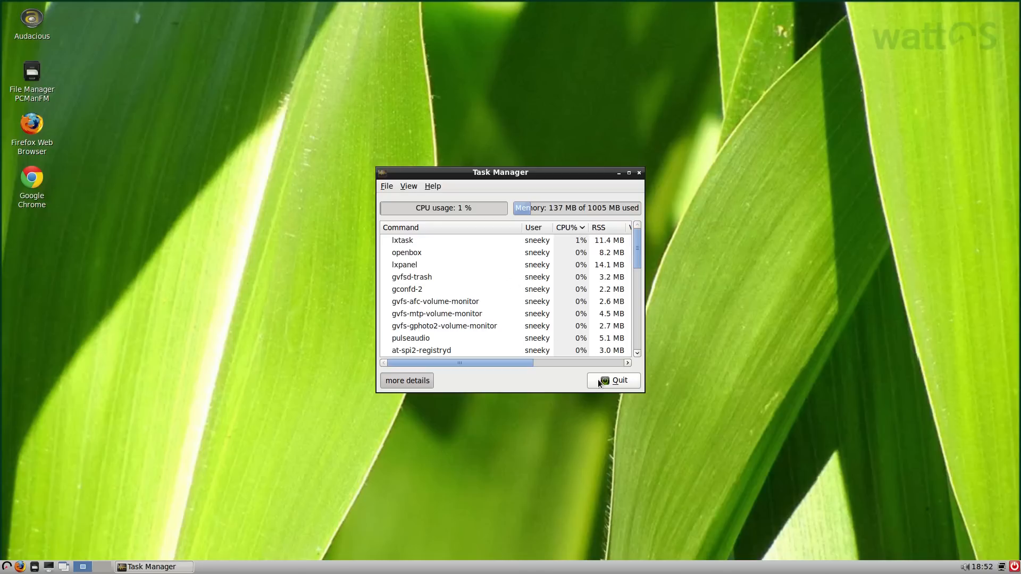
# Quit the LXTask Task Manager after reviewing 1% CPU and 137 MB memory use
pyautogui.click(613, 381)
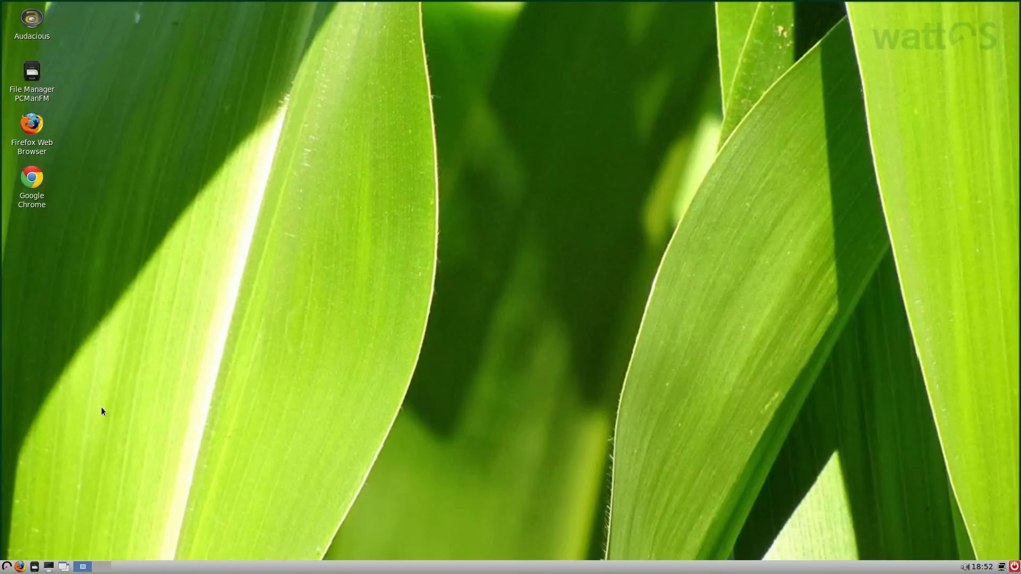
# Bring up the applications menu to reach the Preferences settings tools
pyautogui.click(6, 565)
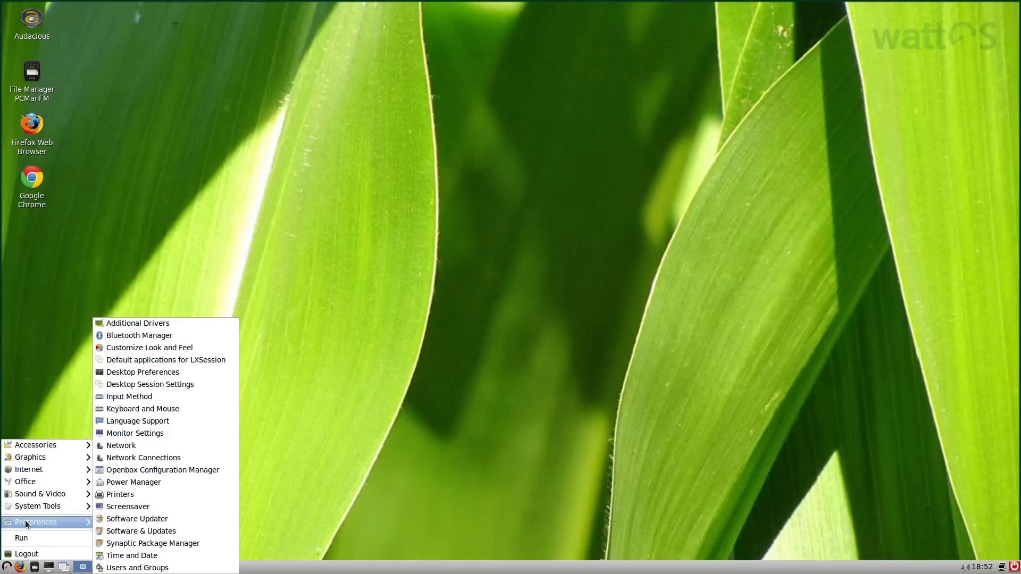
pyautogui.moveTo(210, 327)
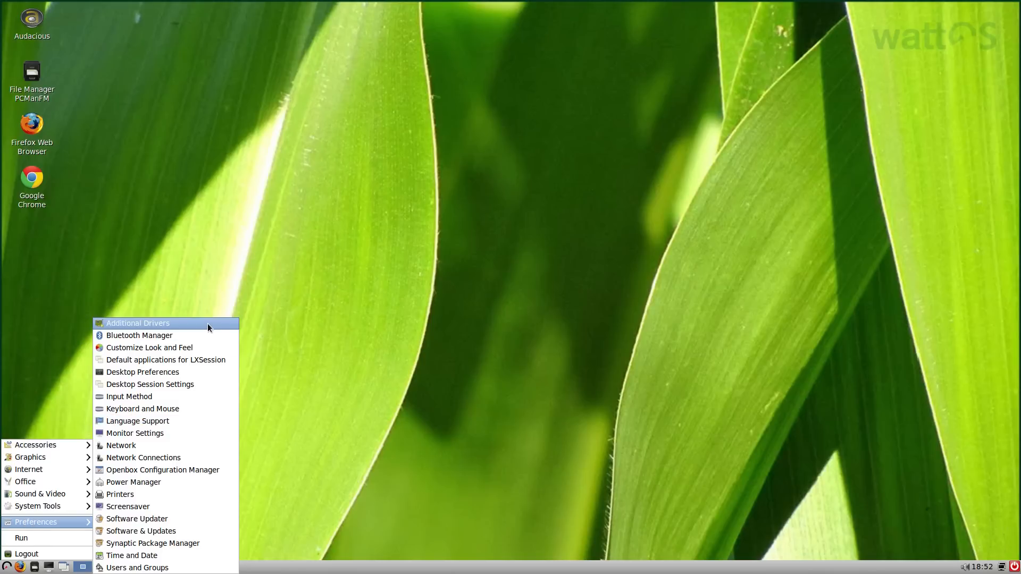
pyautogui.moveTo(139, 335)
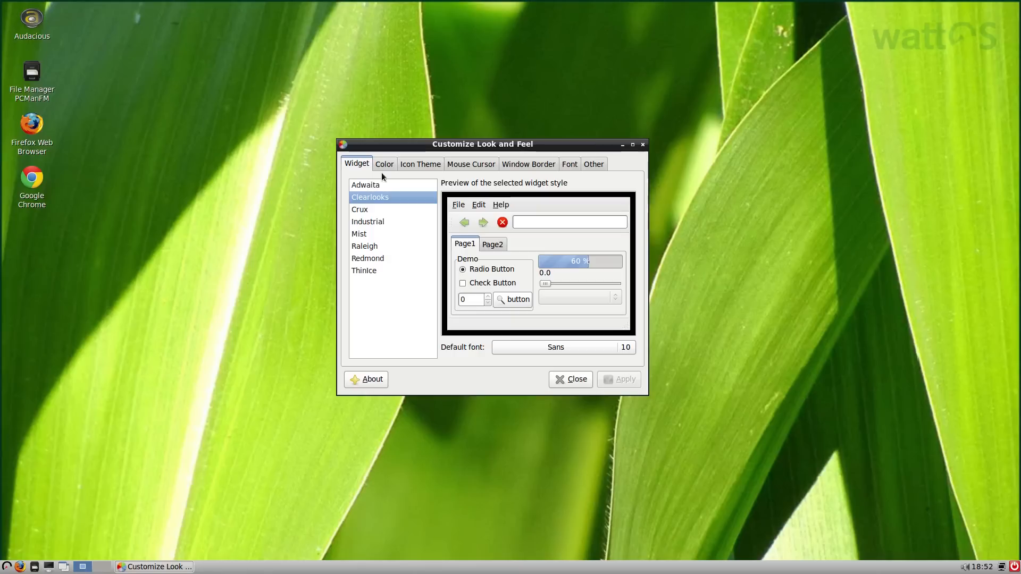
# Review the Color, Mouse Cursor, Icon Theme and Font settings, then close Customize Look and Feel
pyautogui.click(384, 164)
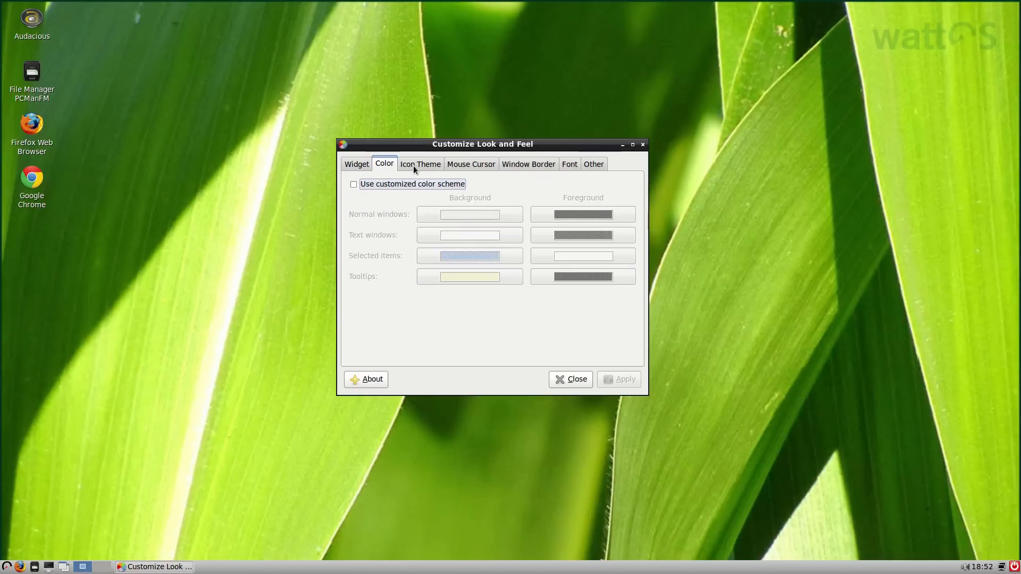
pyautogui.click(470, 164)
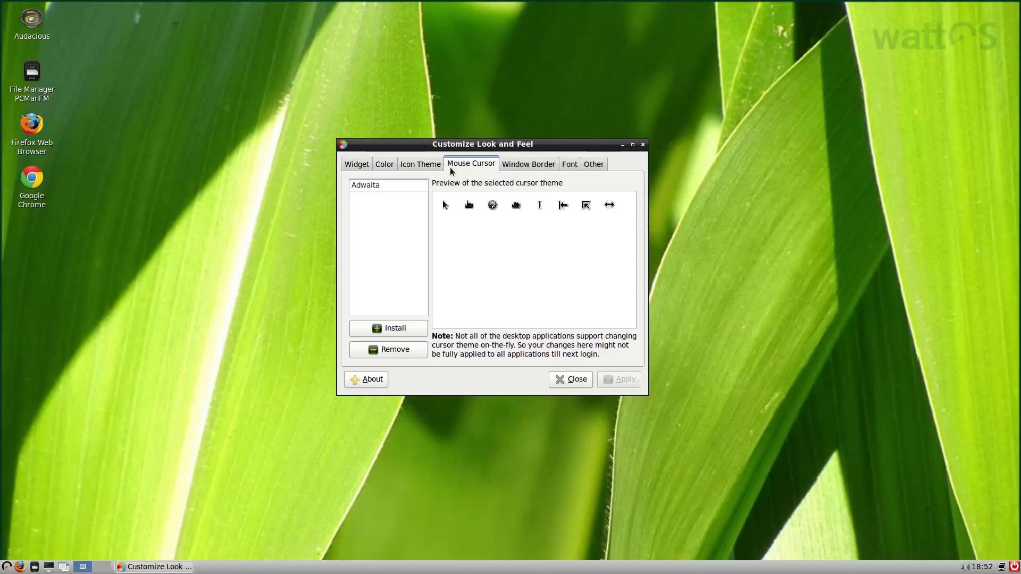
pyautogui.click(420, 163)
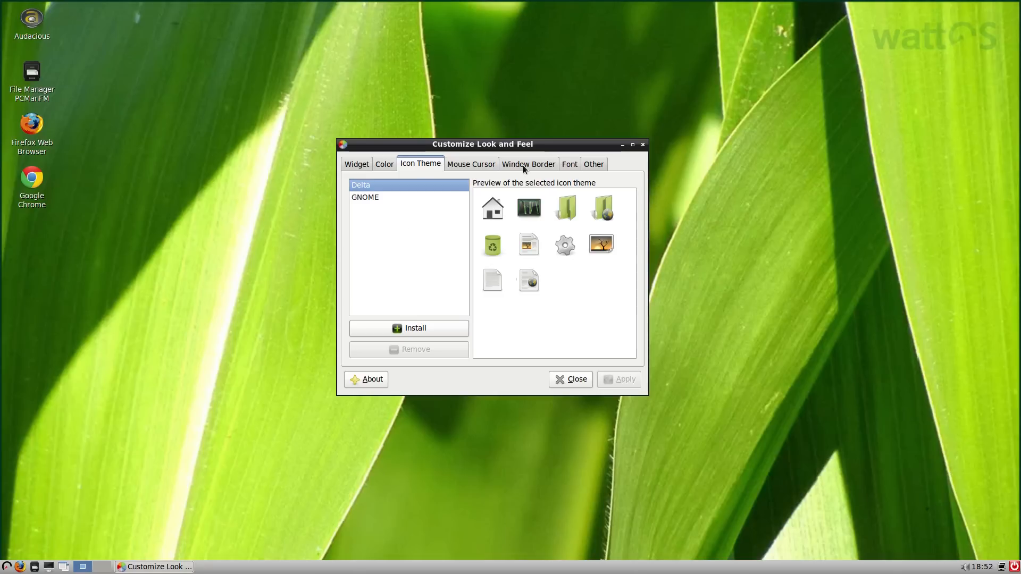
pyautogui.click(569, 164)
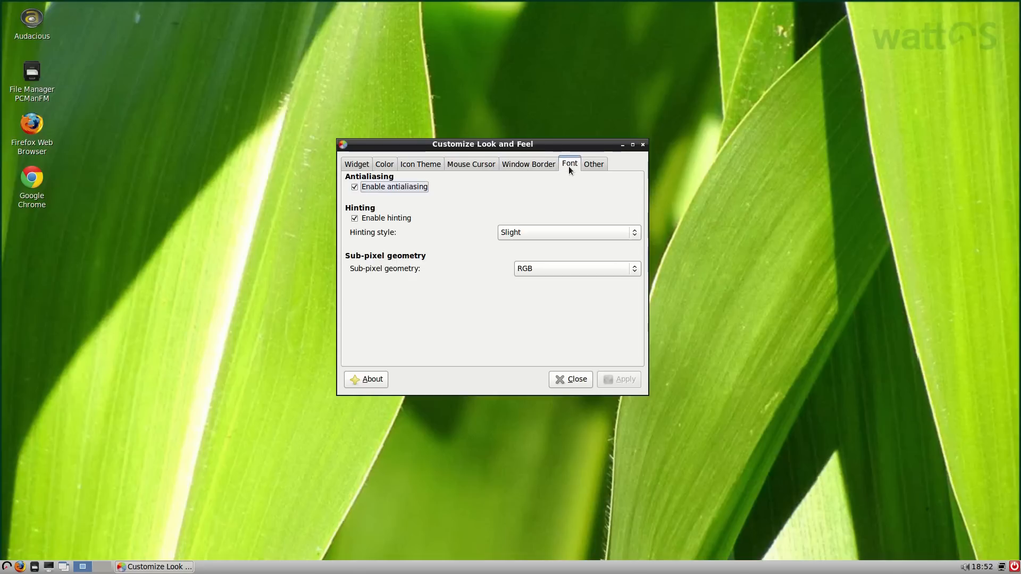
pyautogui.click(570, 379)
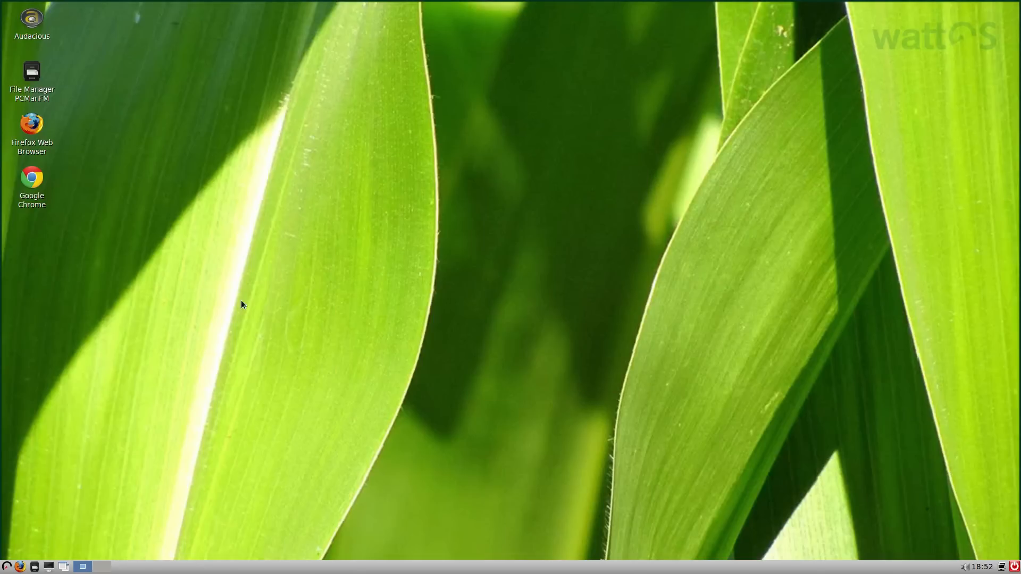
# Open Desktop Preferences from the desktop's right-click menu
pyautogui.rightClick(241, 304)
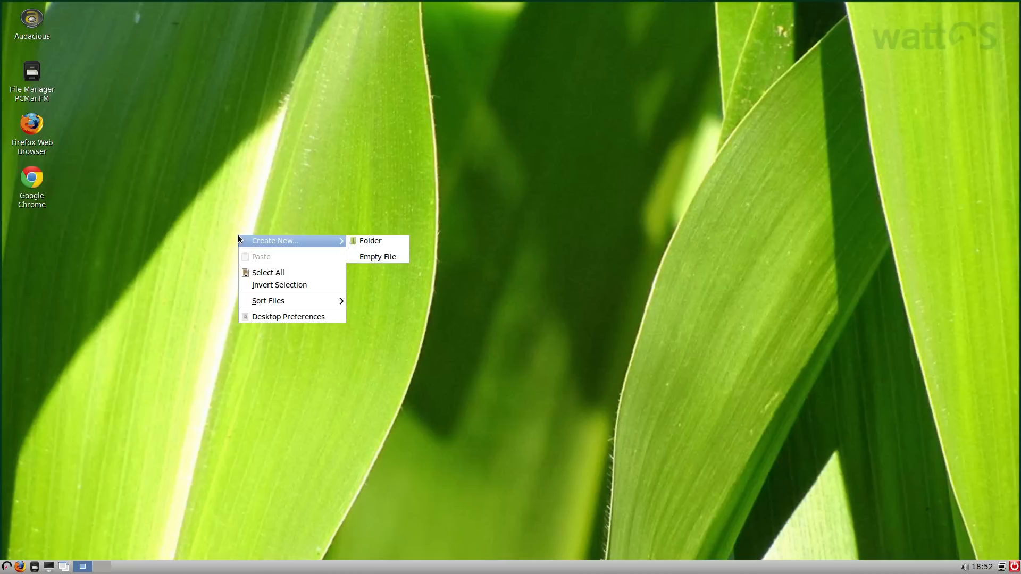
pyautogui.moveTo(313, 244)
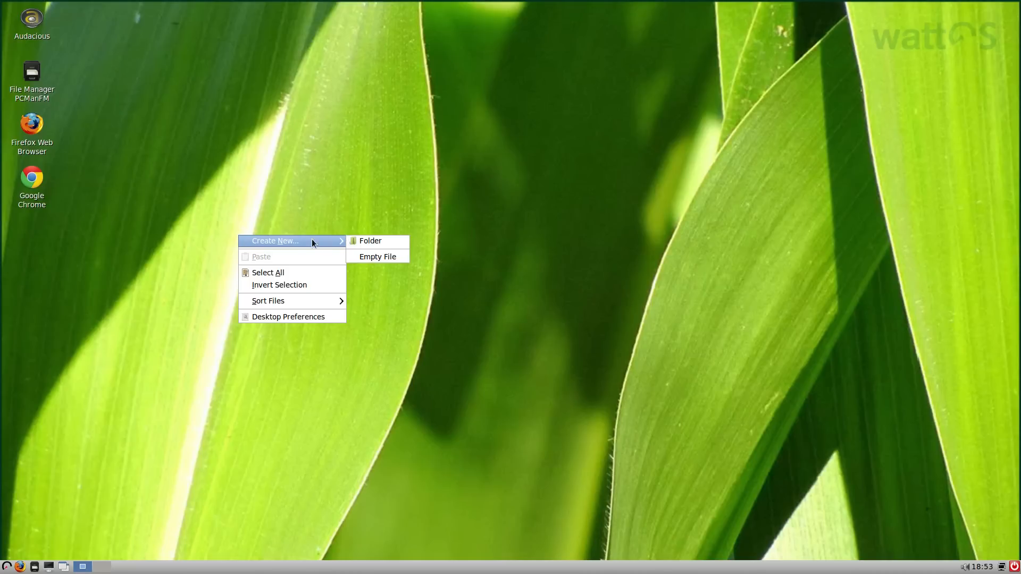
pyautogui.moveTo(267, 301)
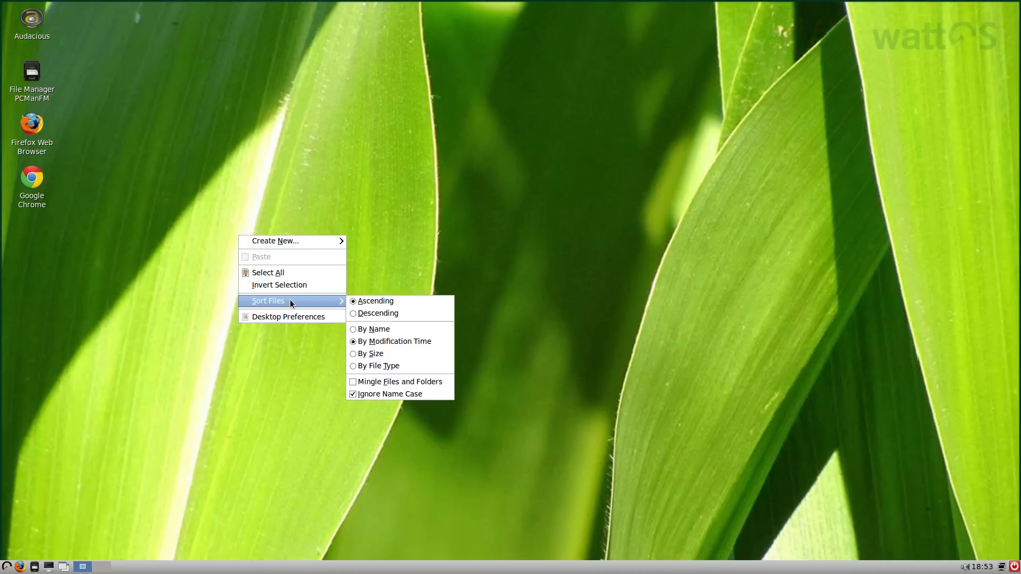
pyautogui.moveTo(289, 317)
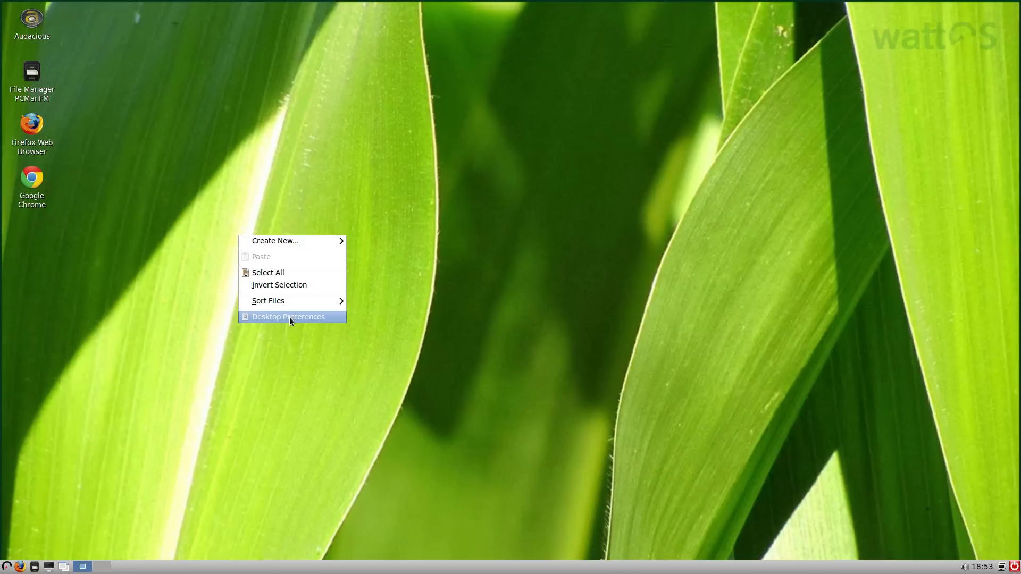
pyautogui.click(288, 317)
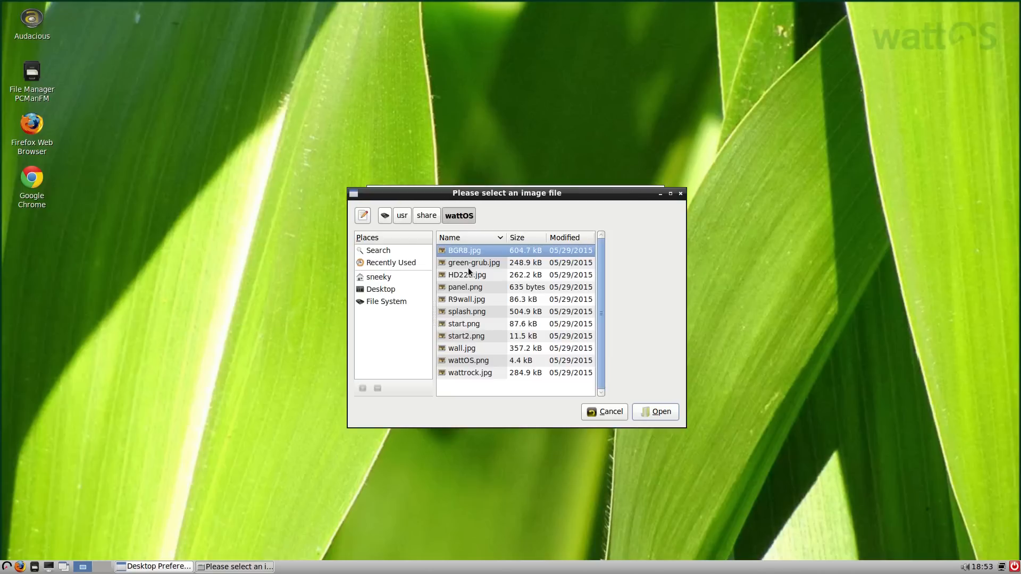
# Preview green-grub.jpg, HD223.jpg and panel.png, set R9wall.jpg as wallpaper, and close the preferences
pyautogui.click(473, 262)
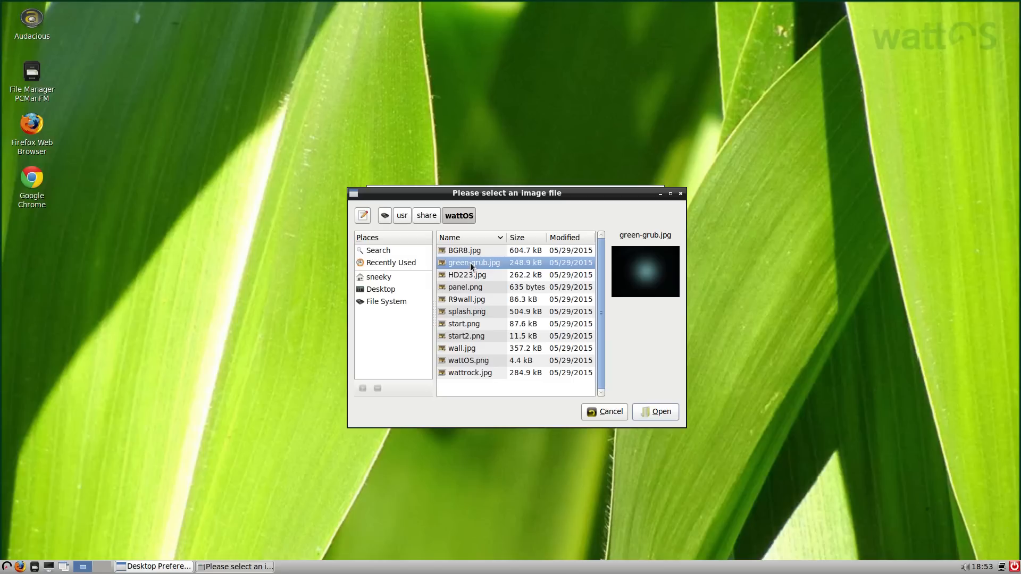
pyautogui.click(466, 274)
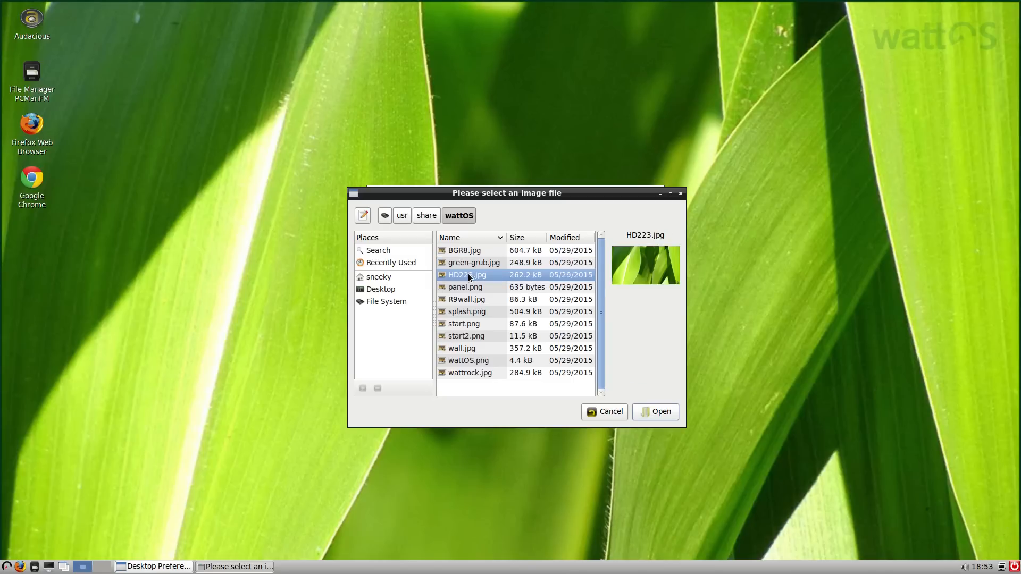
pyautogui.click(464, 287)
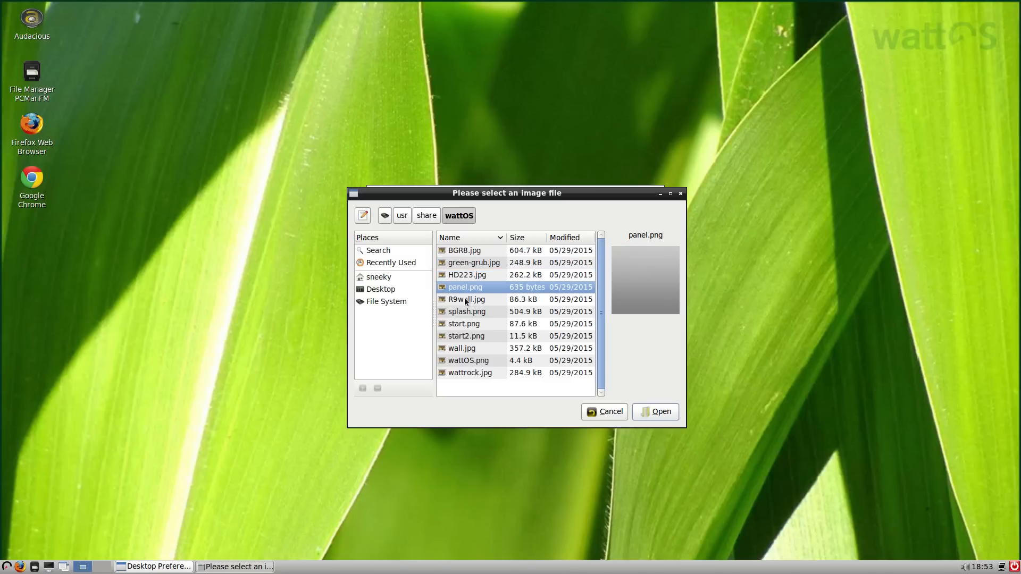
pyautogui.click(655, 411)
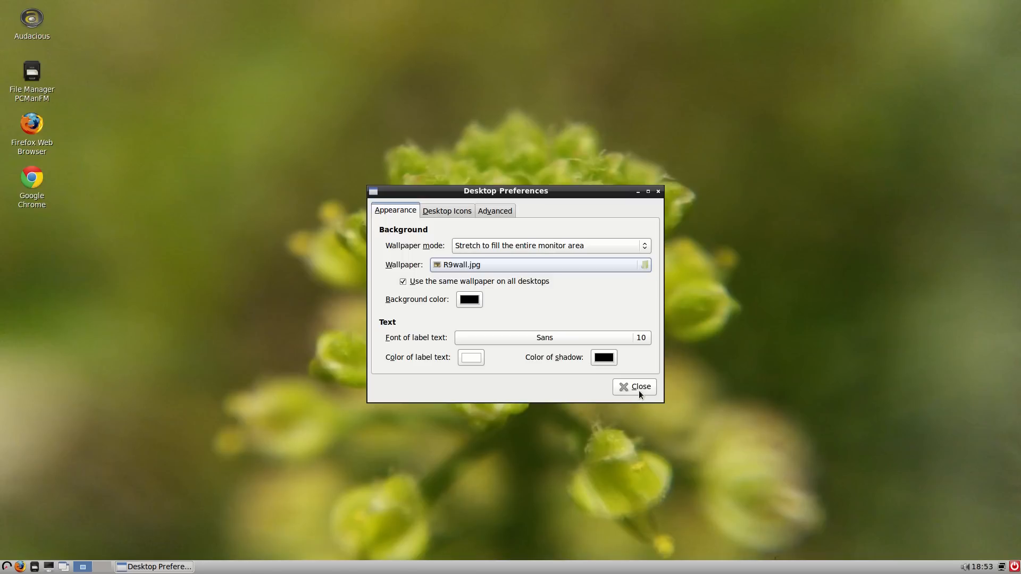
pyautogui.click(634, 387)
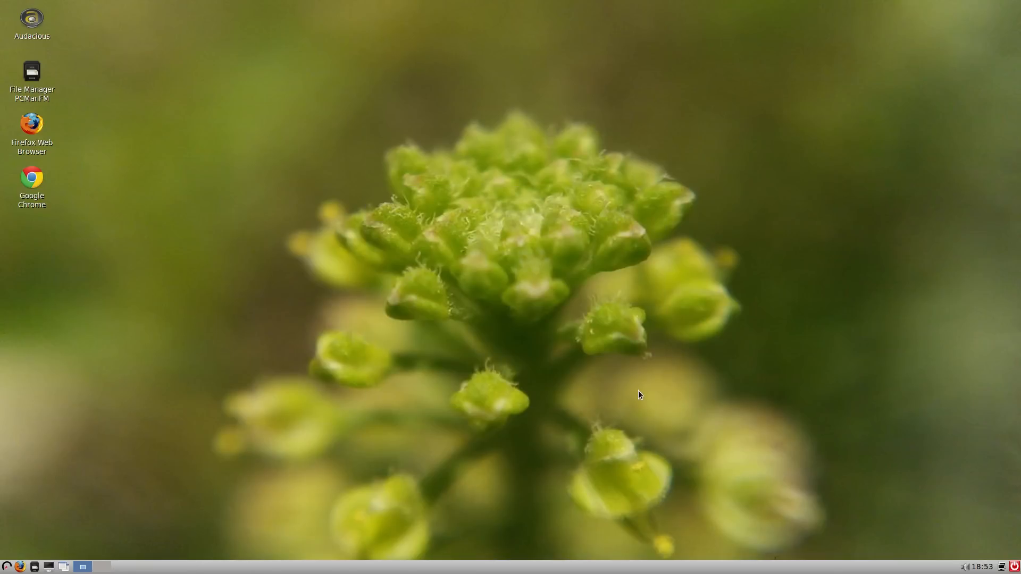
pyautogui.moveTo(57, 484)
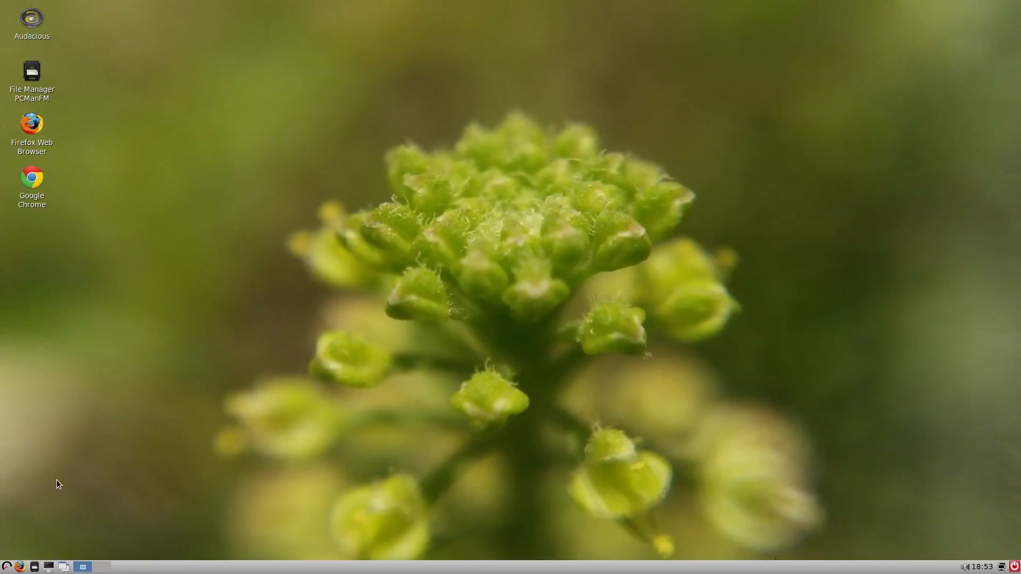
# Bring up the applications menu to reach the Preferences tools list
pyautogui.click(7, 565)
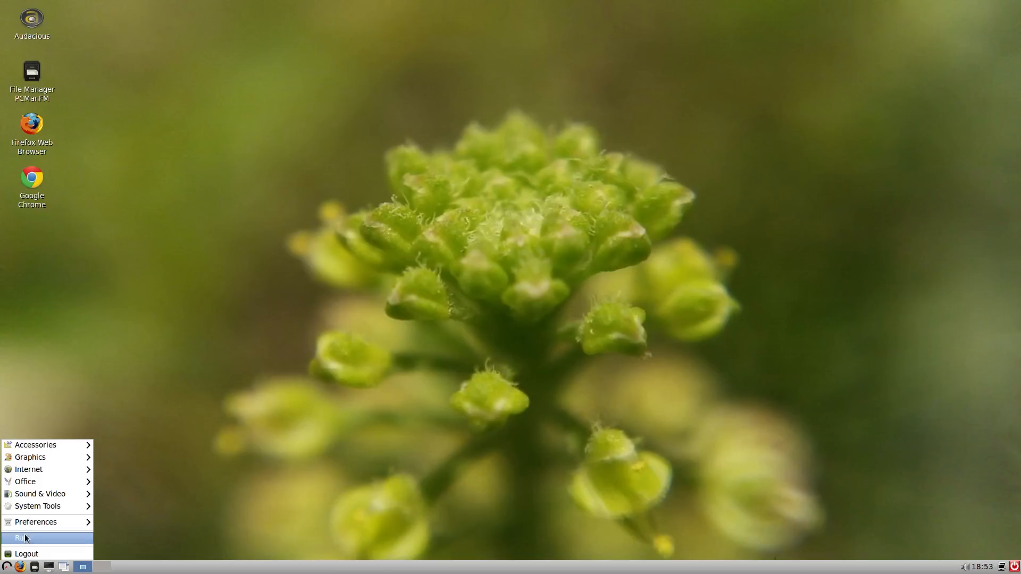
pyautogui.moveTo(36, 521)
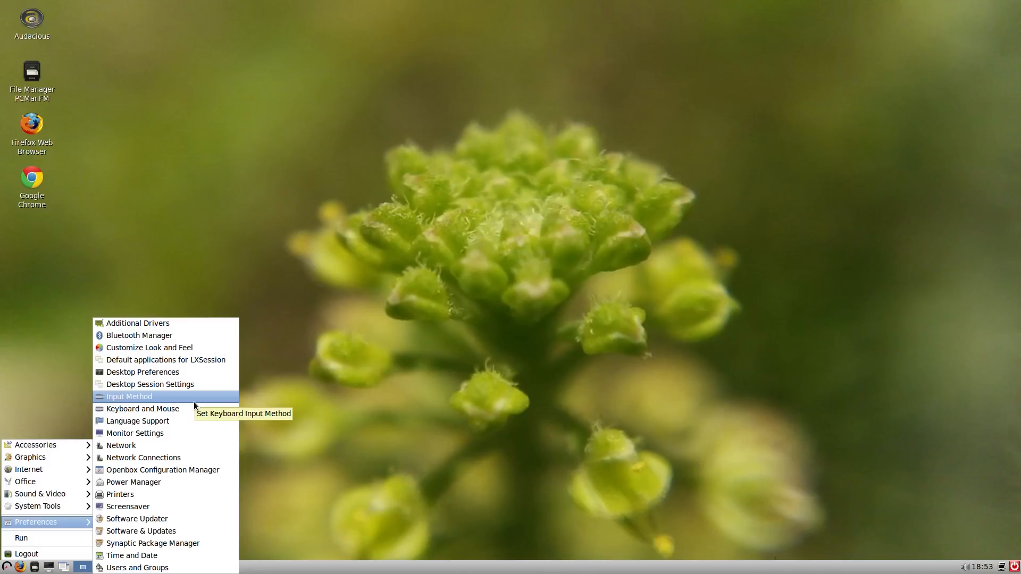
pyautogui.moveTo(137, 519)
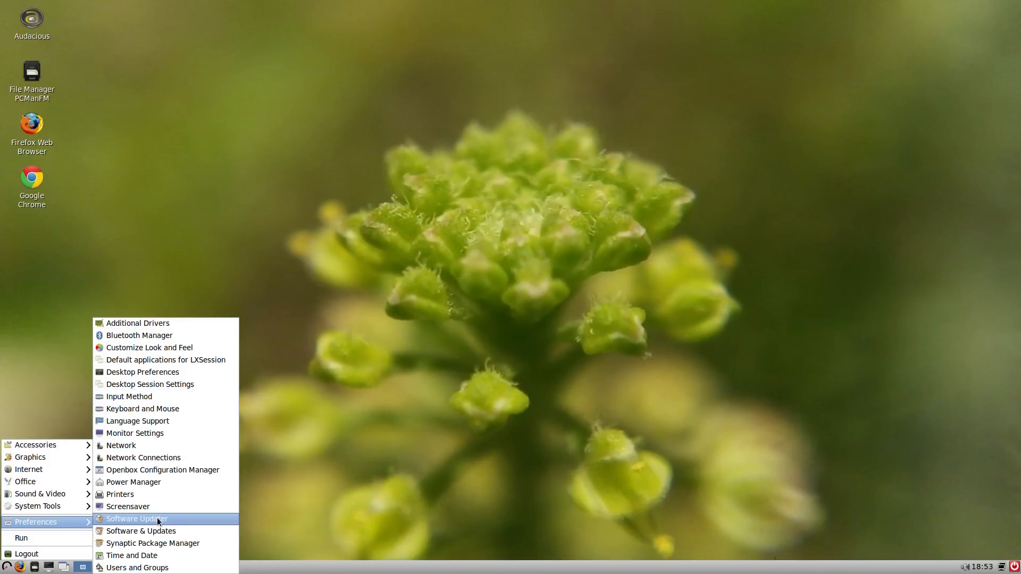
pyautogui.moveTo(153, 543)
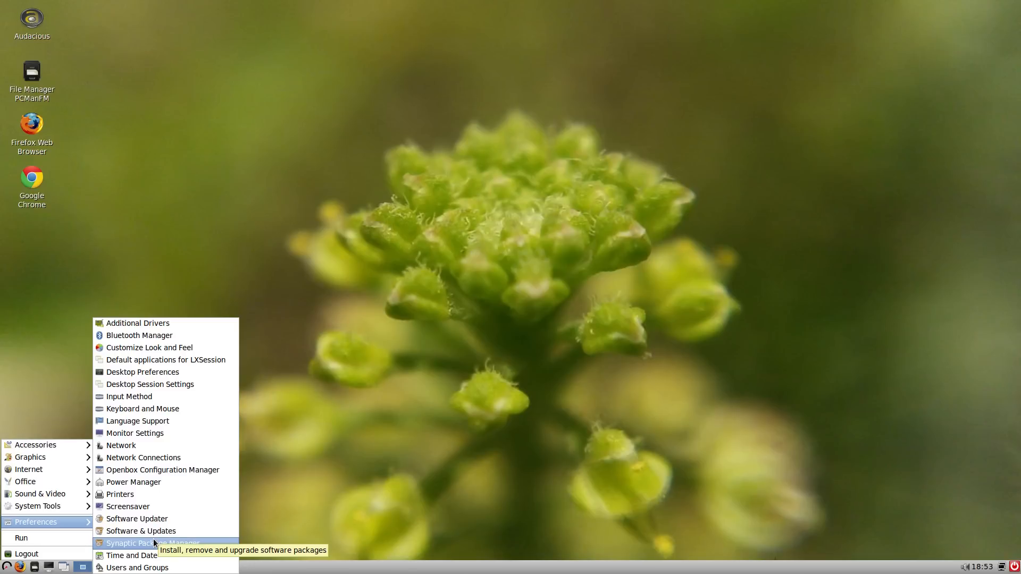
# Launch Synaptic with the administrator password, view its 45753 packages, then close it
pyautogui.click(153, 542)
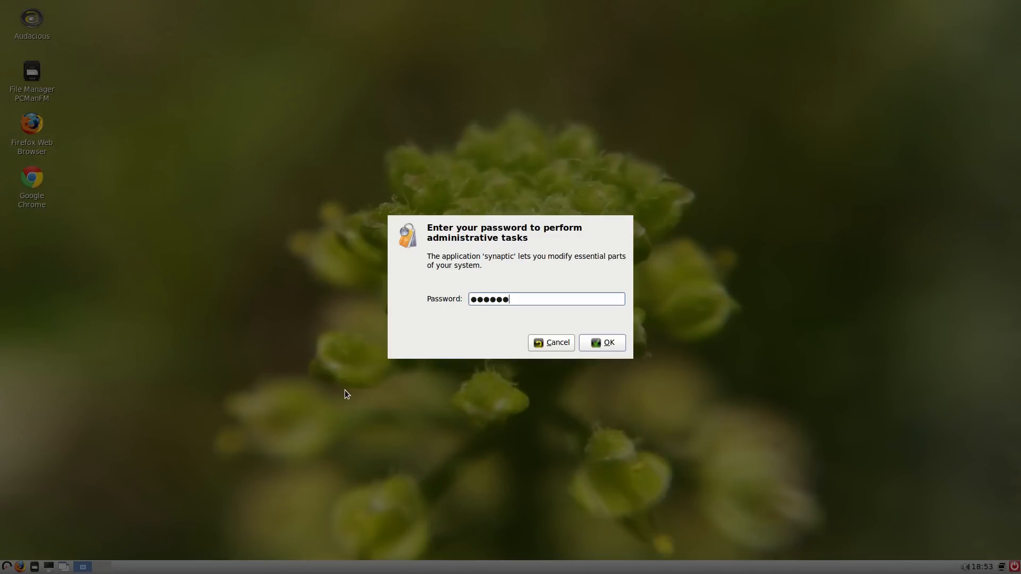
pyautogui.click(601, 342)
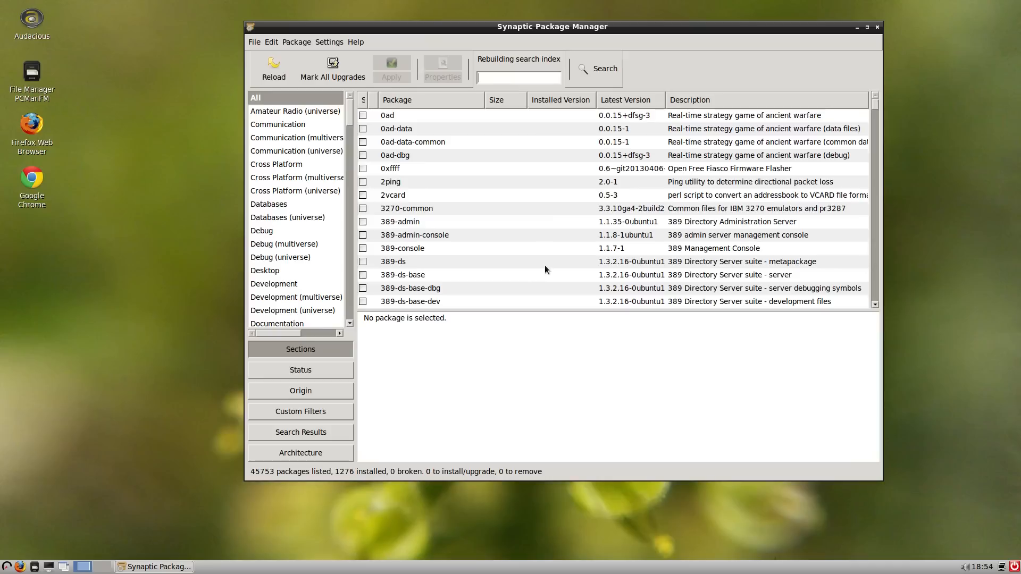
pyautogui.moveTo(763, 40)
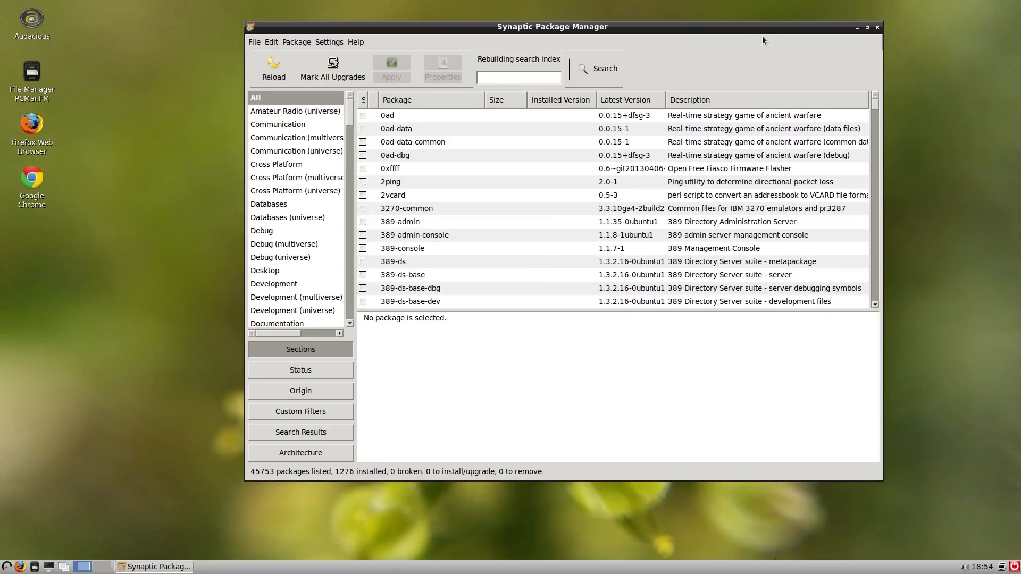
pyautogui.click(876, 26)
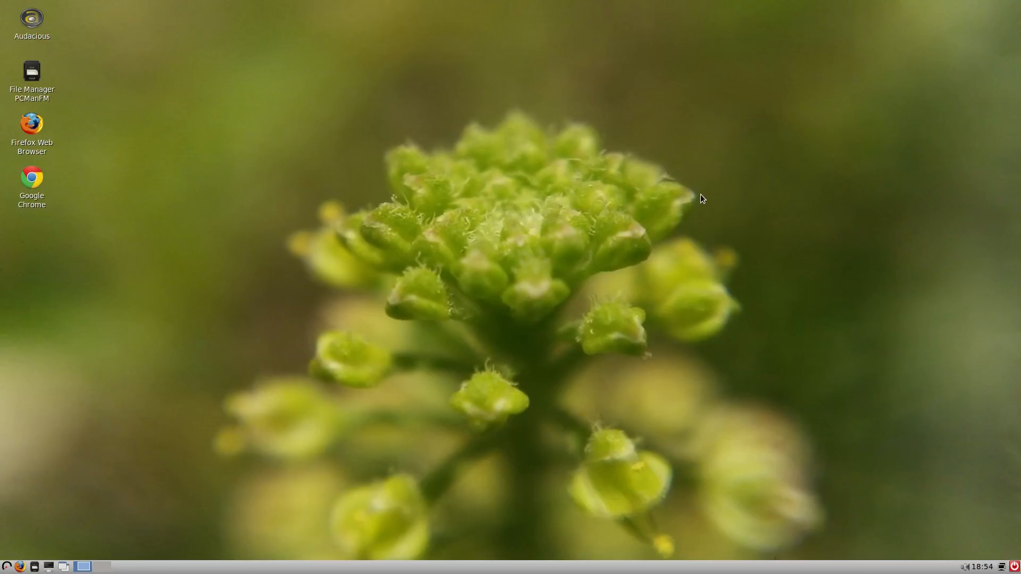
pyautogui.moveTo(508, 240)
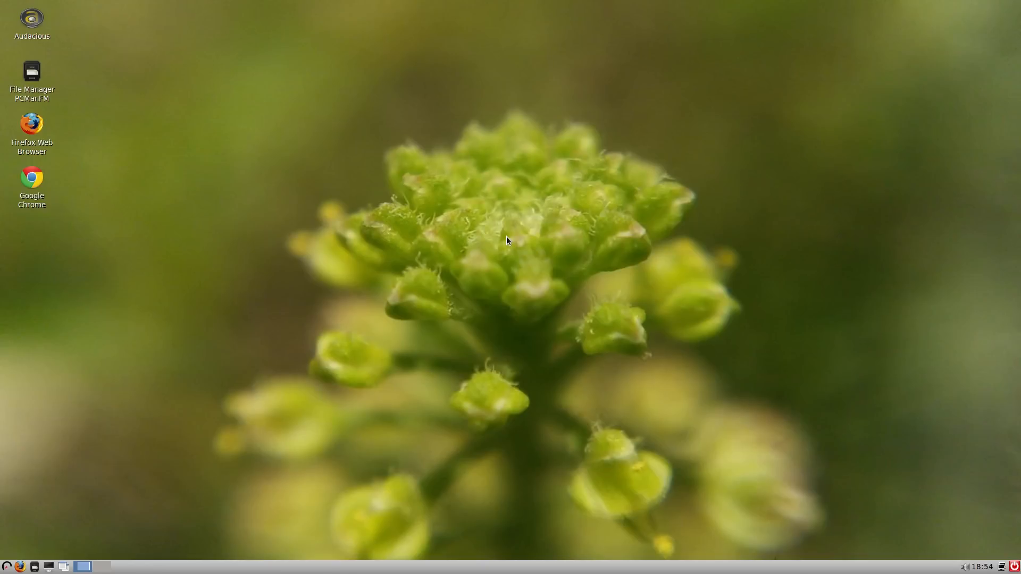
pyautogui.moveTo(345, 168)
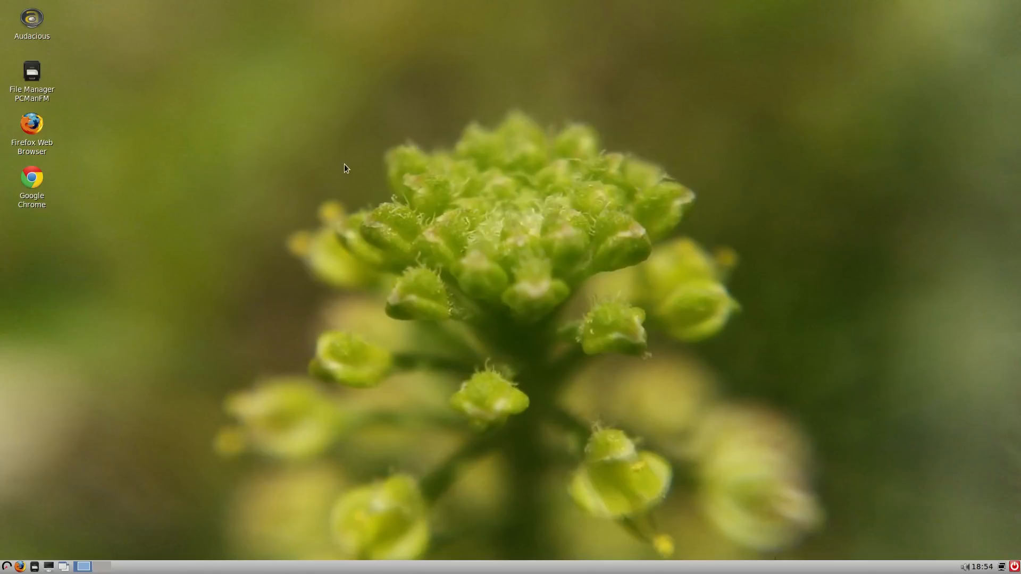
pyautogui.moveTo(440, 169)
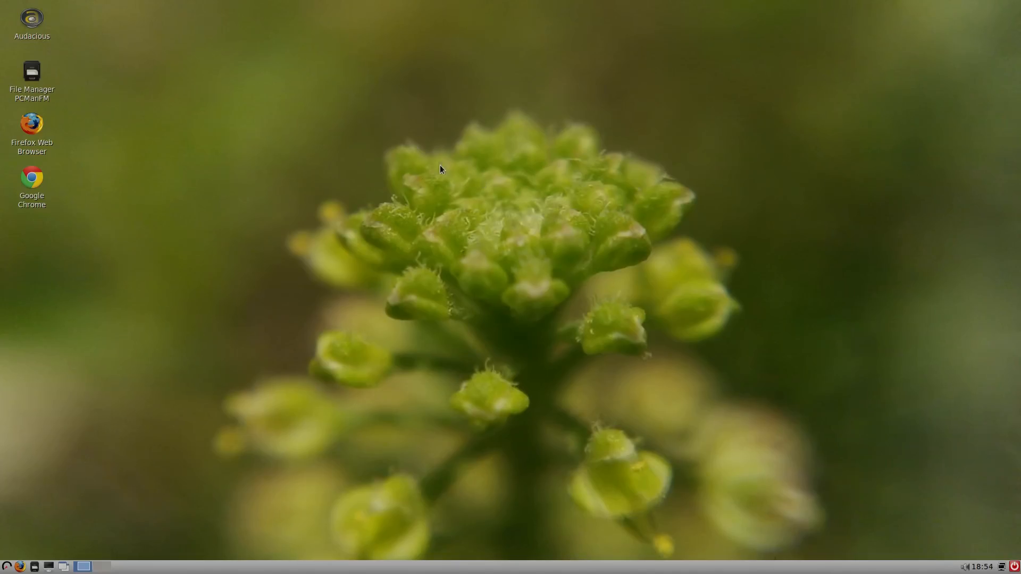